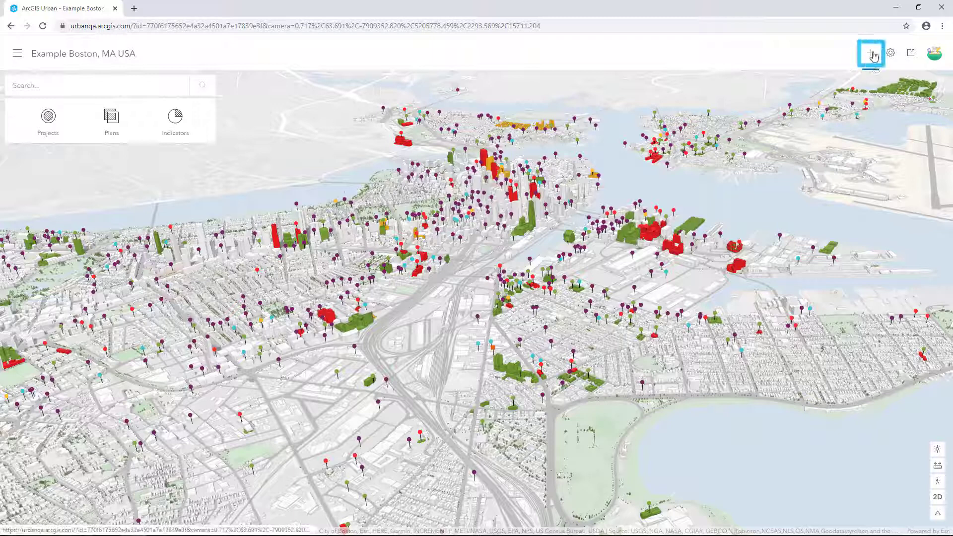
Start a new Plan from the Add menu and switch the map to 2D top-down view.
left_click(870, 53)
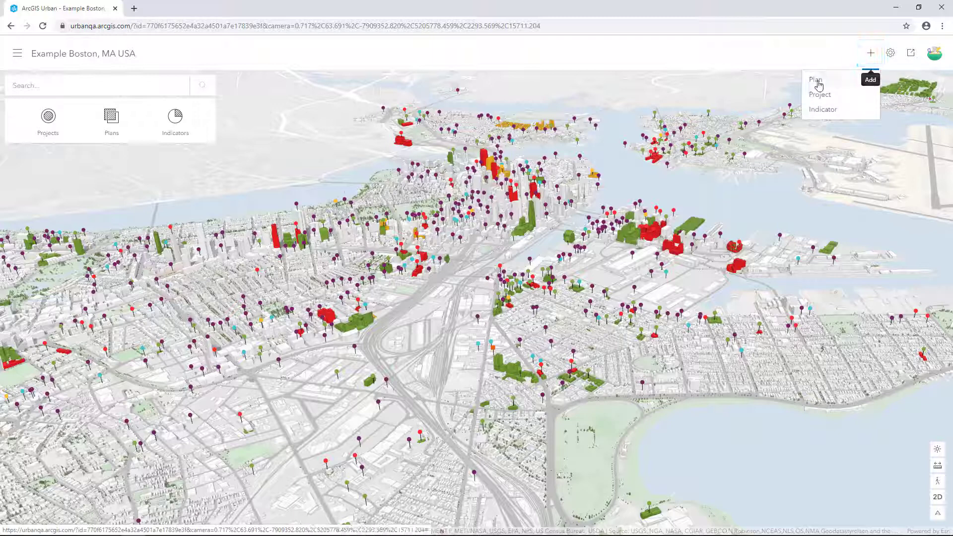
left_click(815, 79)
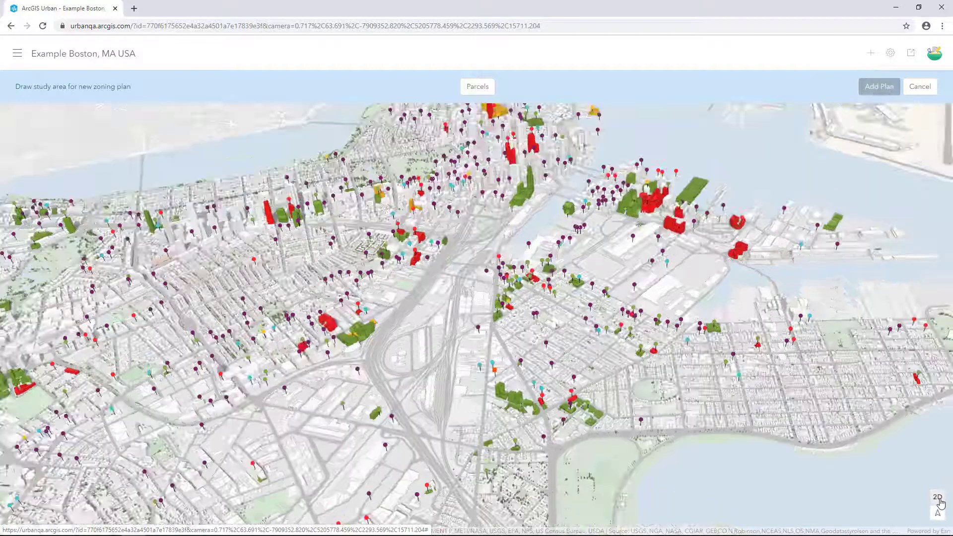
left_click(938, 499)
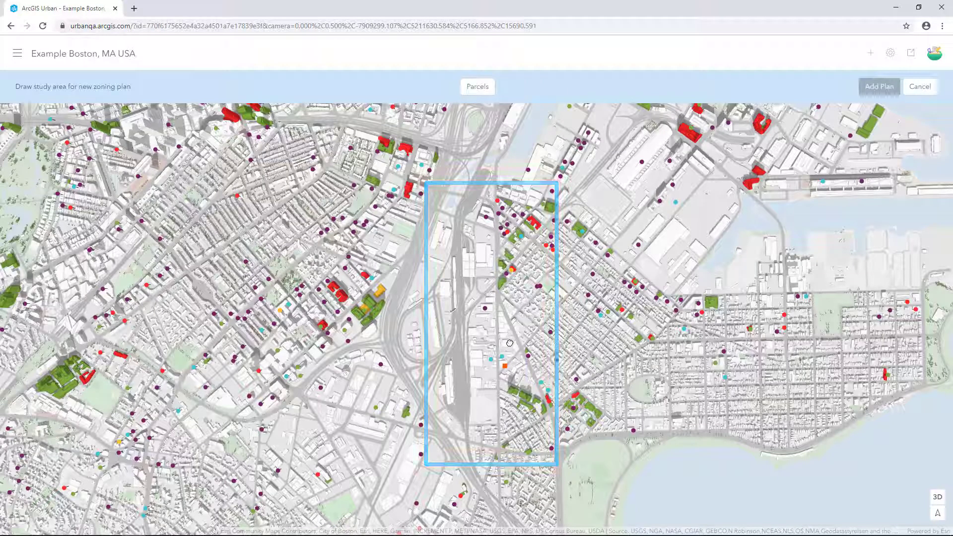
Show parcels, trace the study-area polygon along the rail corridor, and add the plan.
left_click(477, 87)
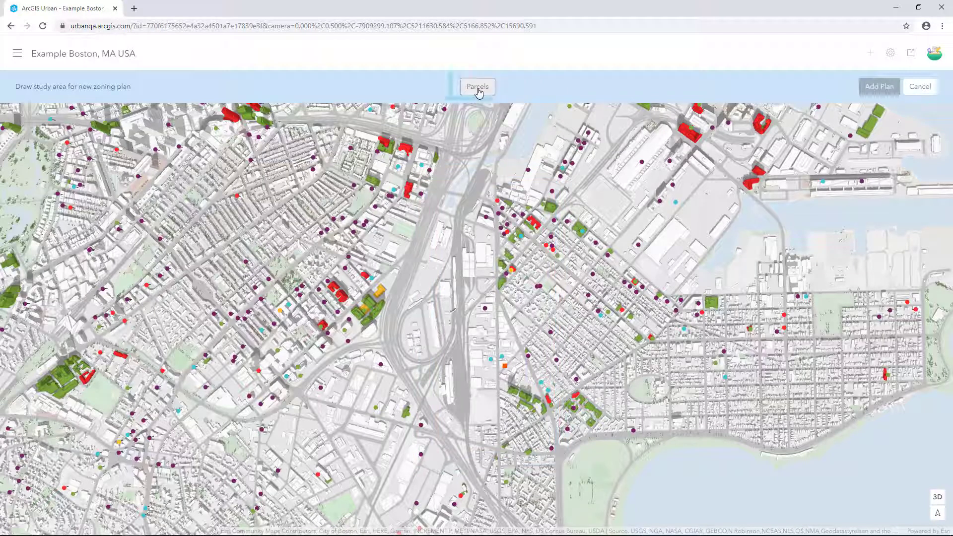
left_click(478, 86)
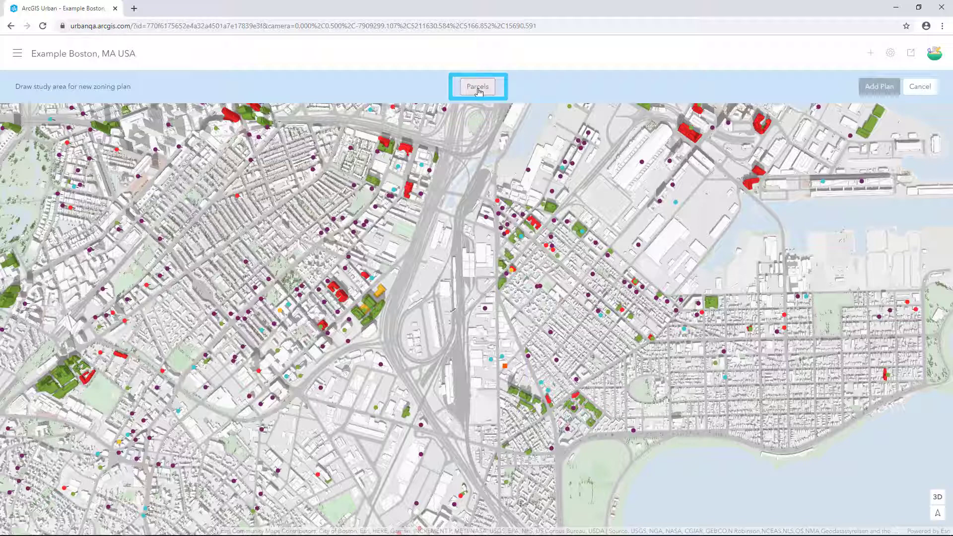
left_click(477, 86)
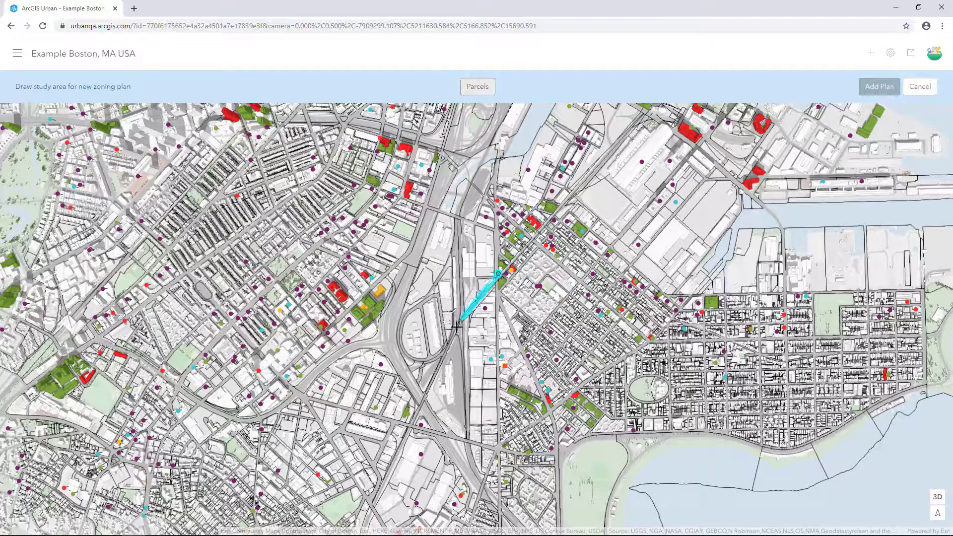
left_click(493, 451)
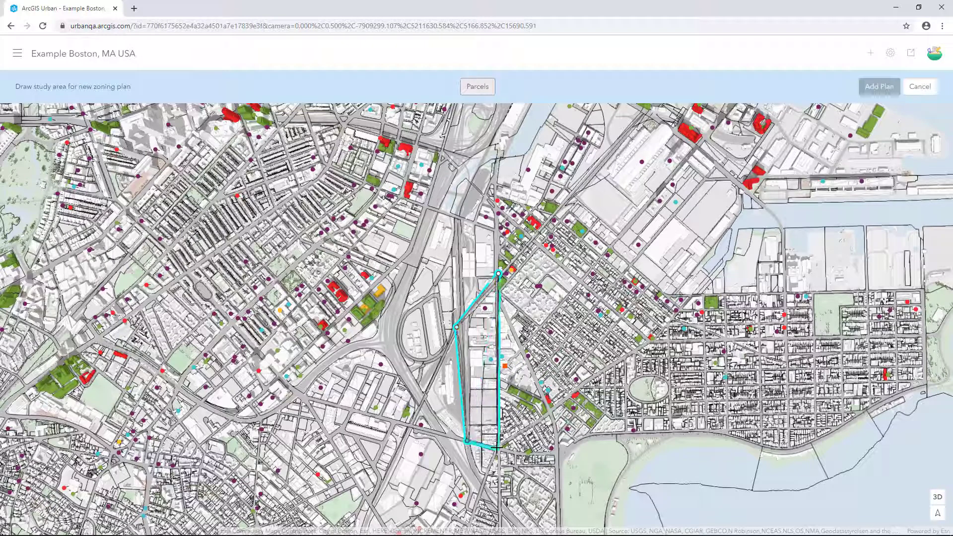
left_click(547, 393)
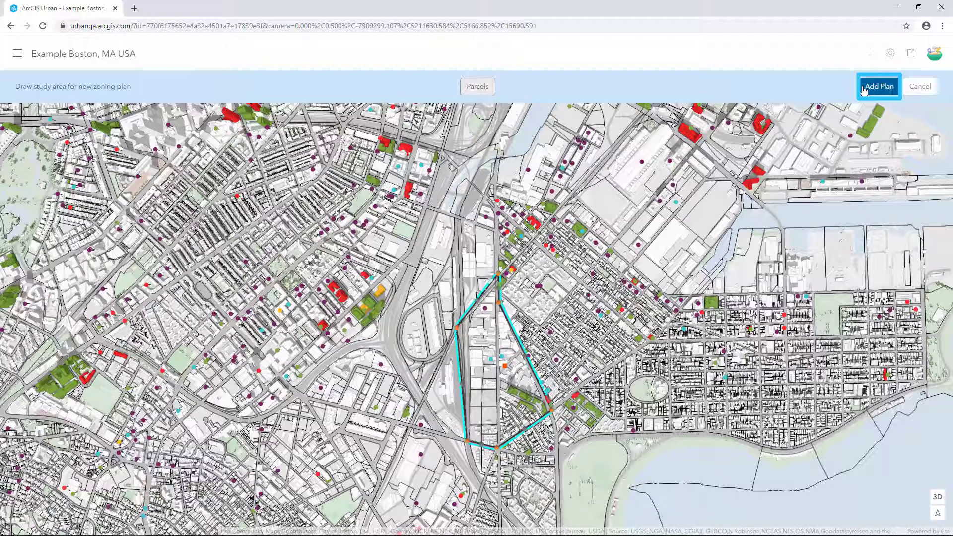
left_click(878, 86)
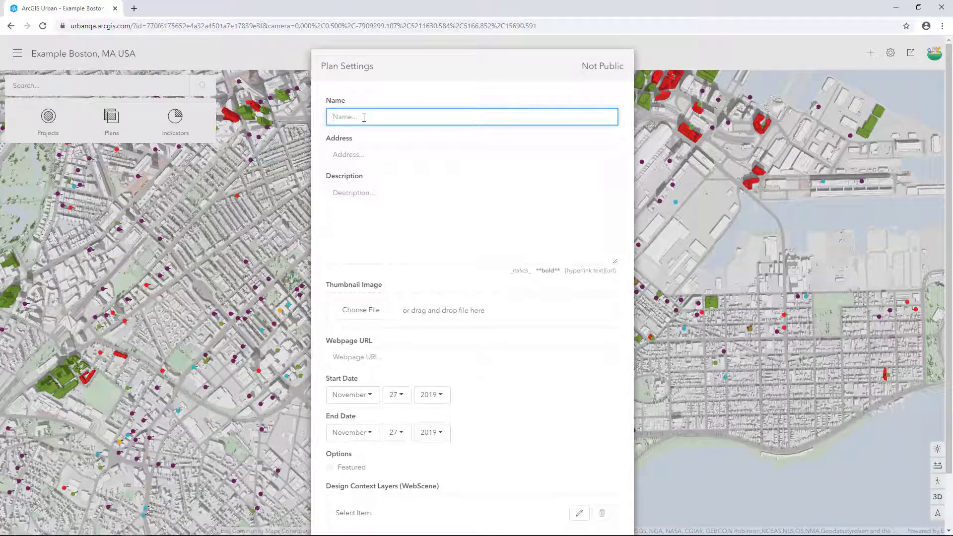
Name the plan Dorchester Avenue, ending November 27, 2025, mark it Featured and save.
type("Dorchester")
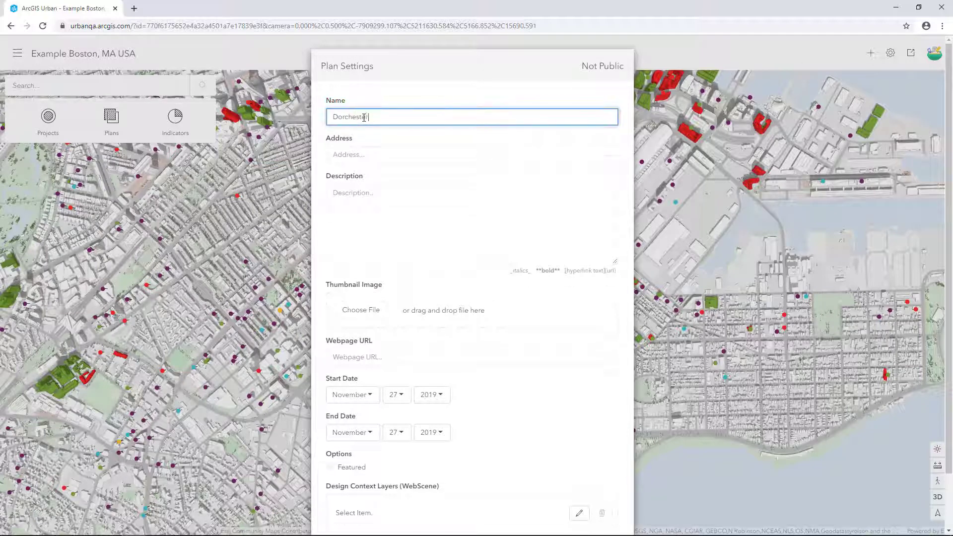
type("Ave")
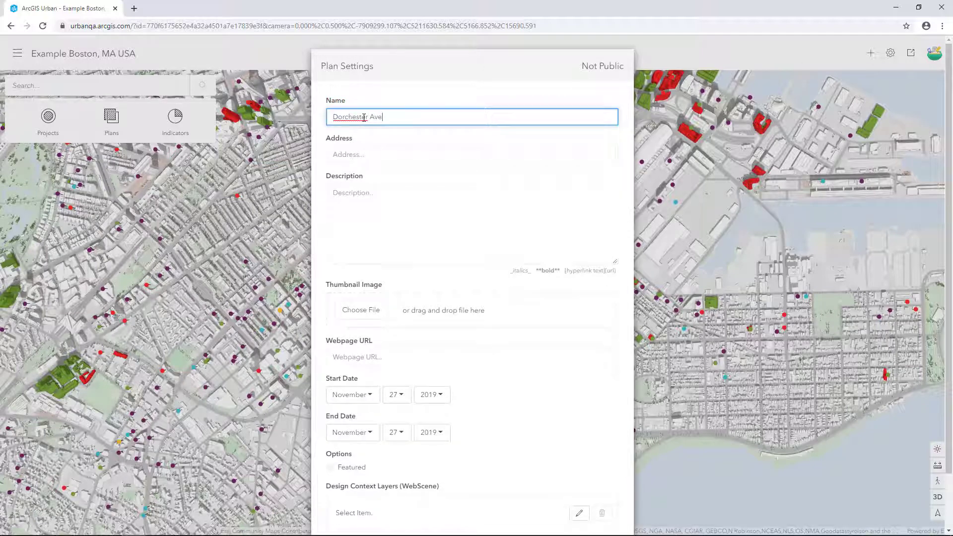
type("nue")
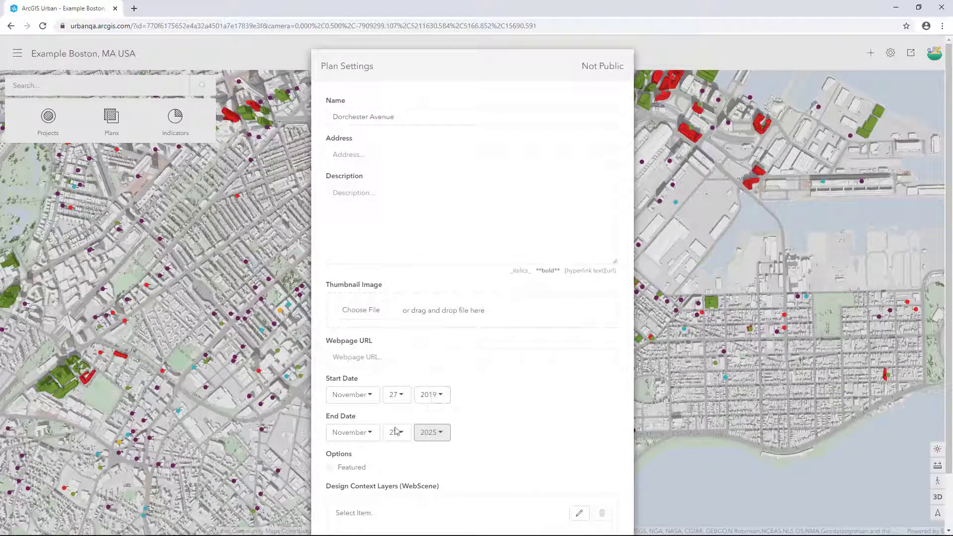
left_click(330, 467)
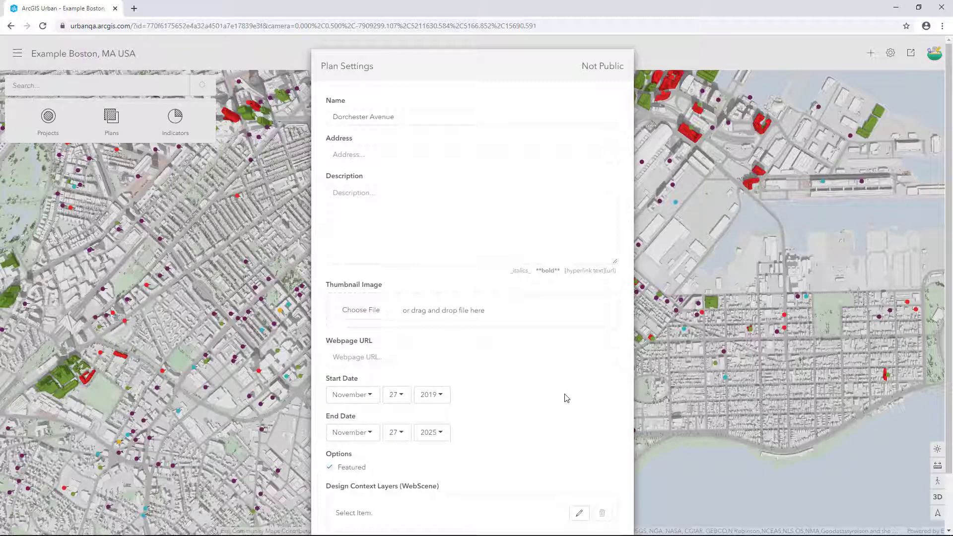
scroll("down", 3)
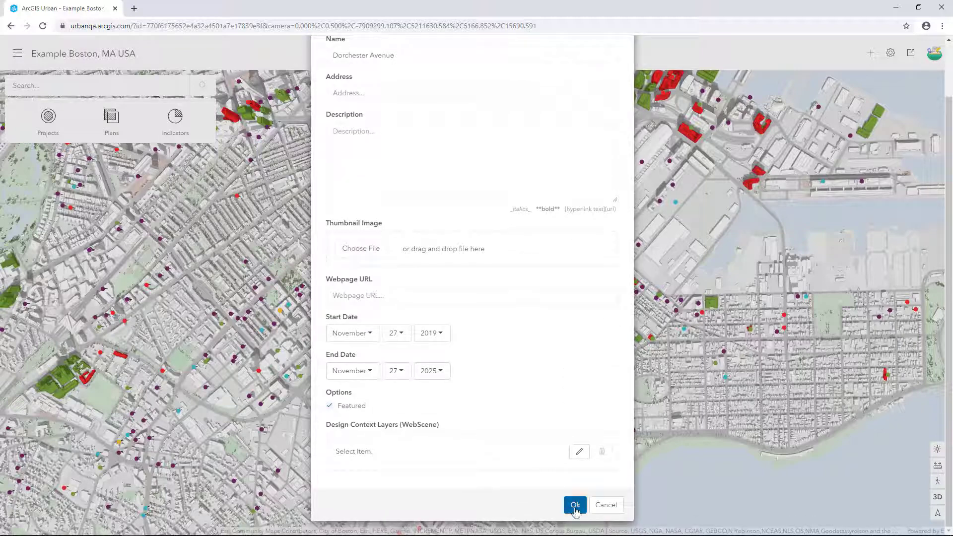
left_click(574, 505)
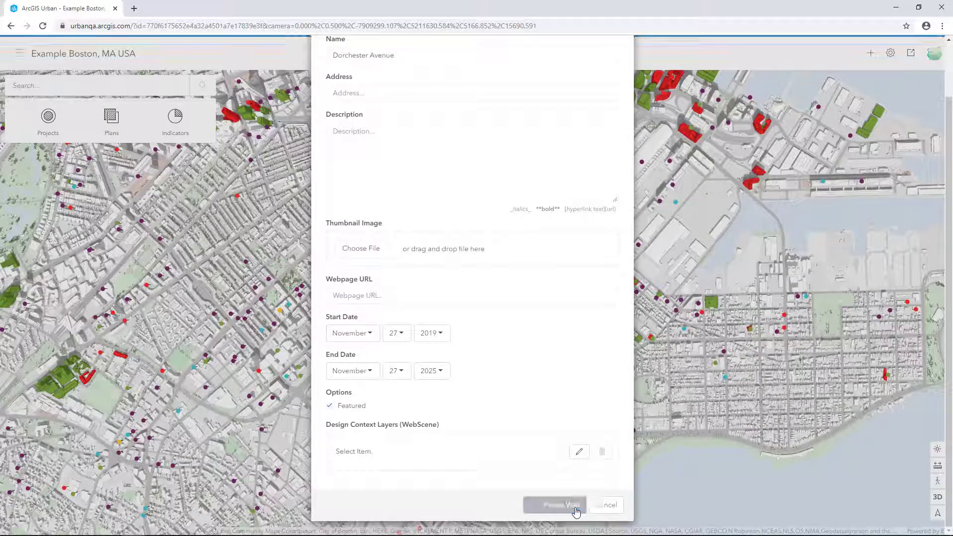
left_click(553, 505)
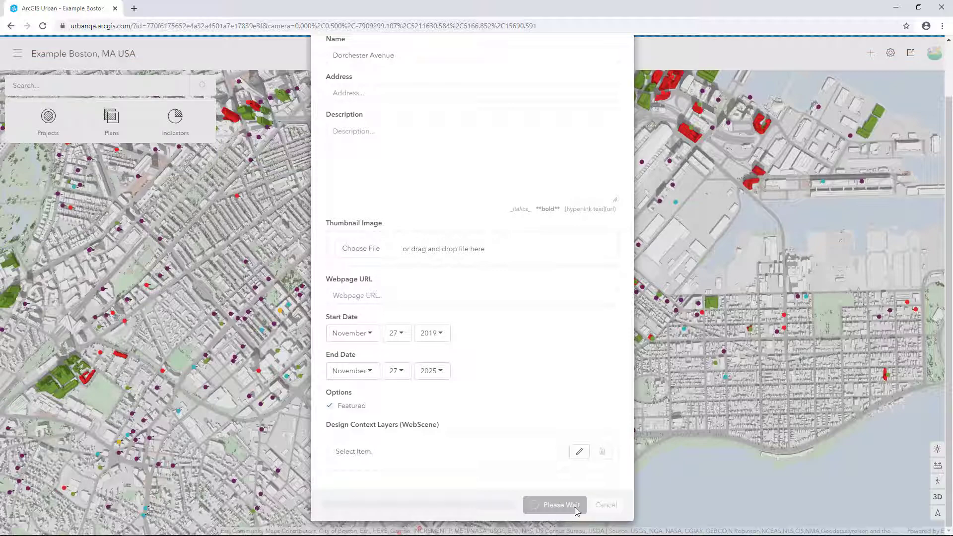
left_click(553, 504)
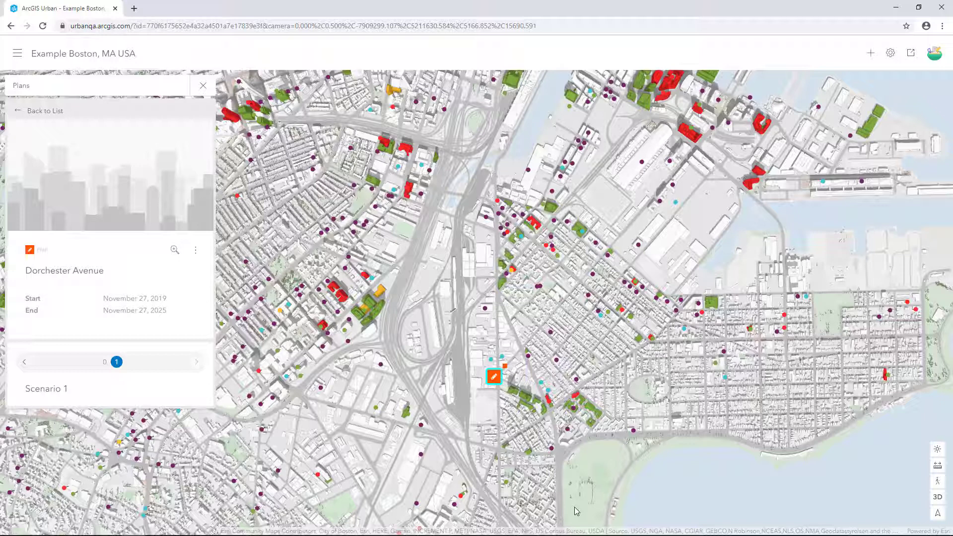
mouse_move(355, 440)
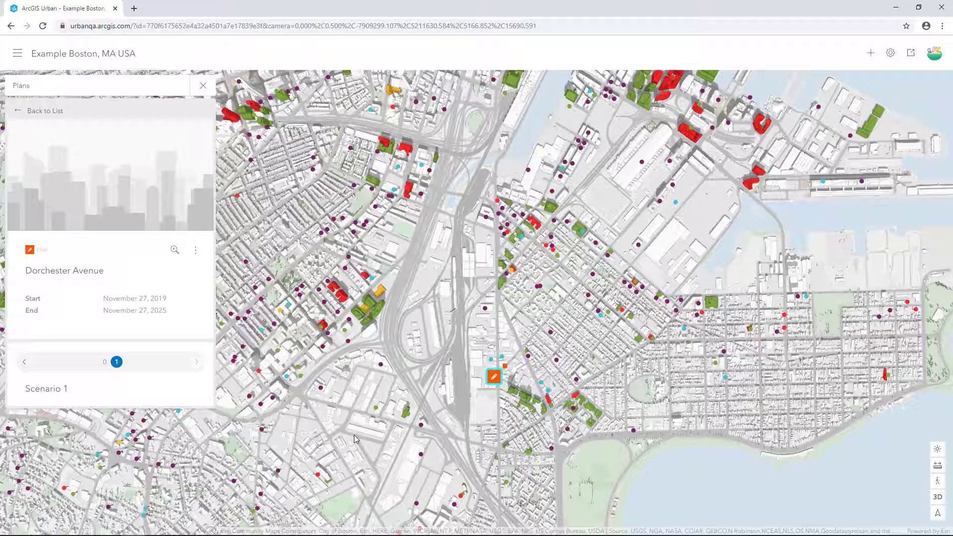
View Existing Conditions with the scenario arrows, then return to Scenario 1.
left_click(24, 361)
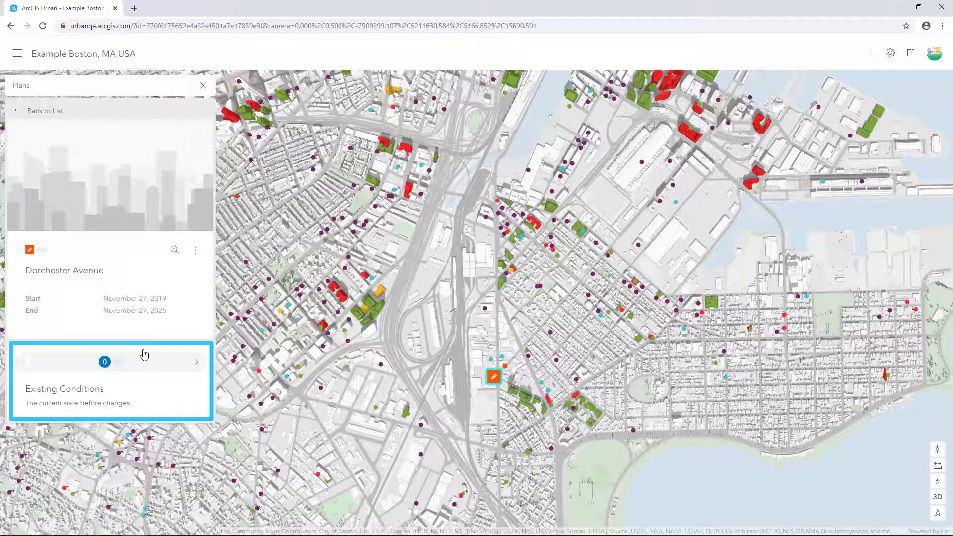
left_click(197, 362)
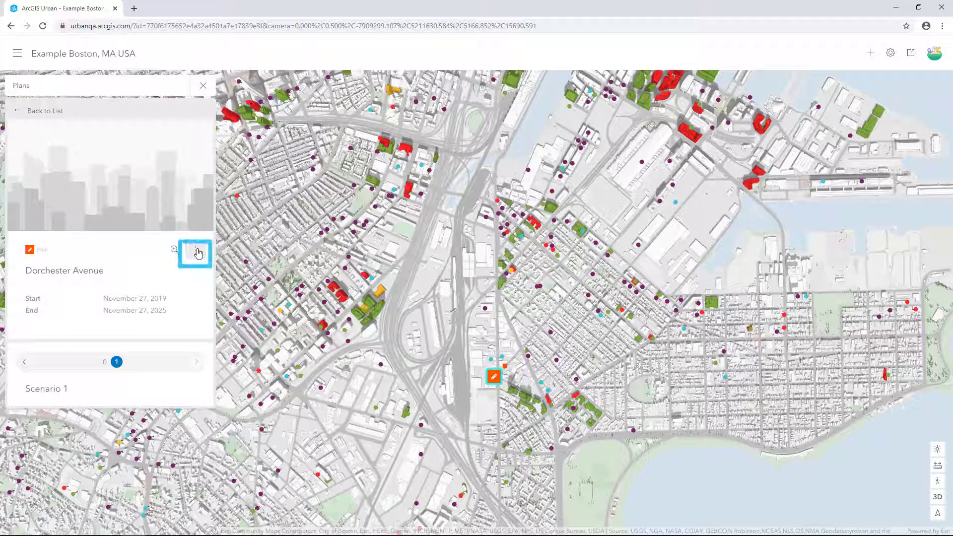
Edit the plan settings and expand Scenario 1 under the Scenarios list.
left_click(195, 249)
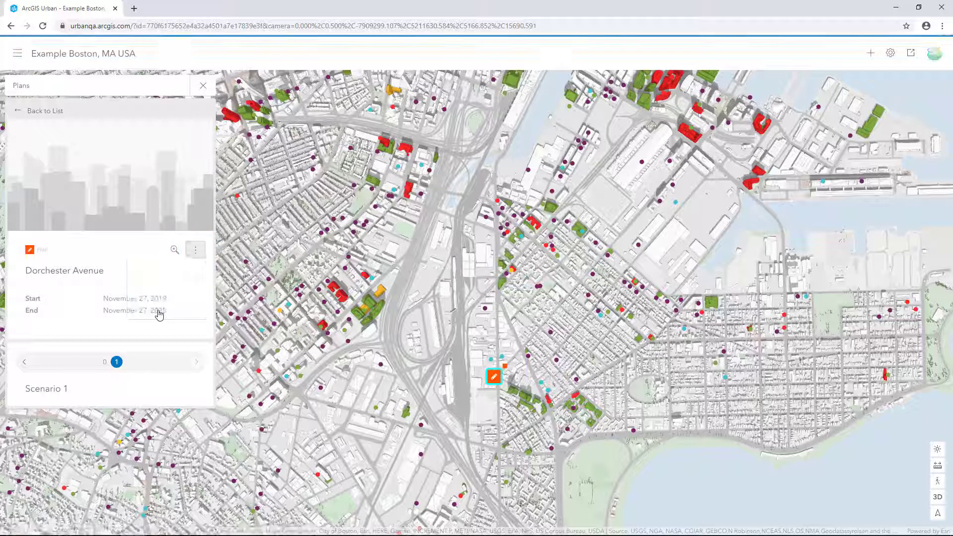
left_click(195, 249)
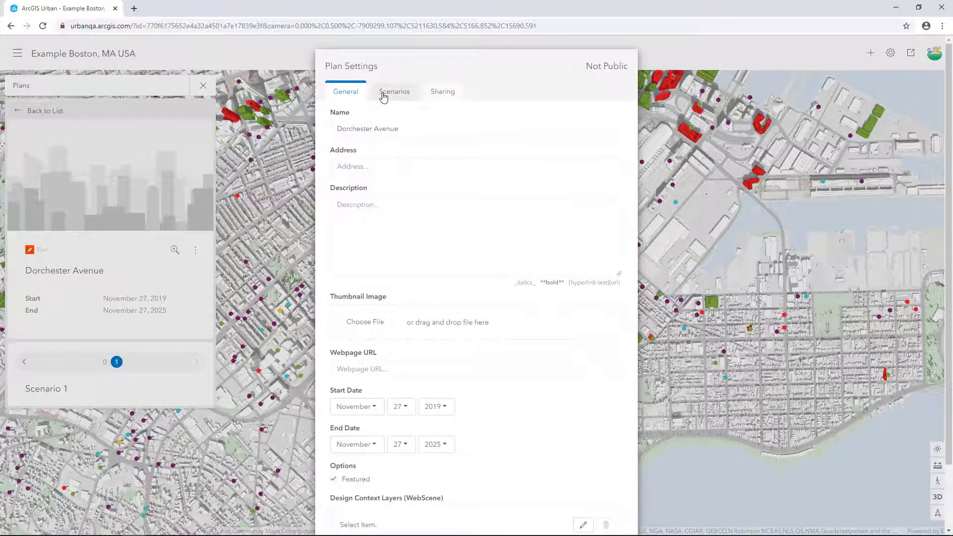
left_click(394, 91)
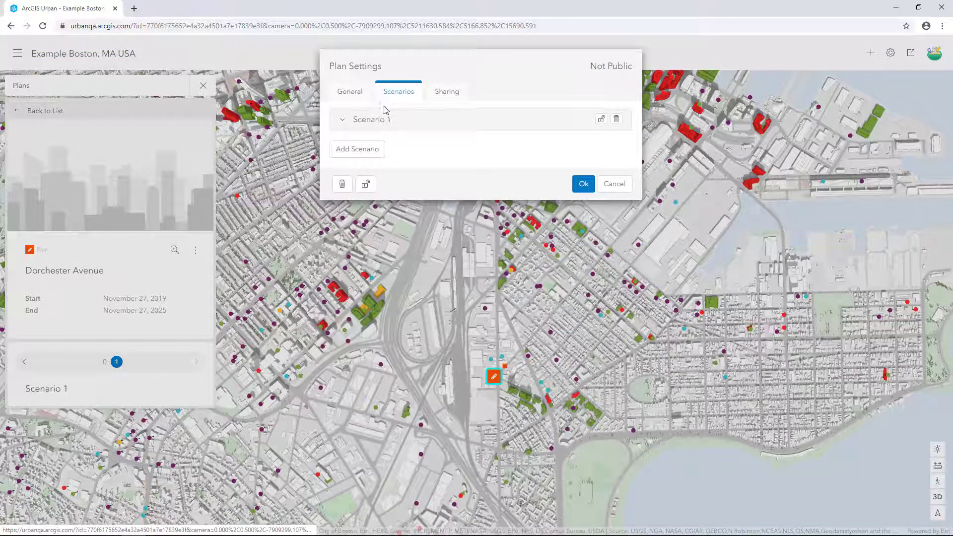
left_click(370, 119)
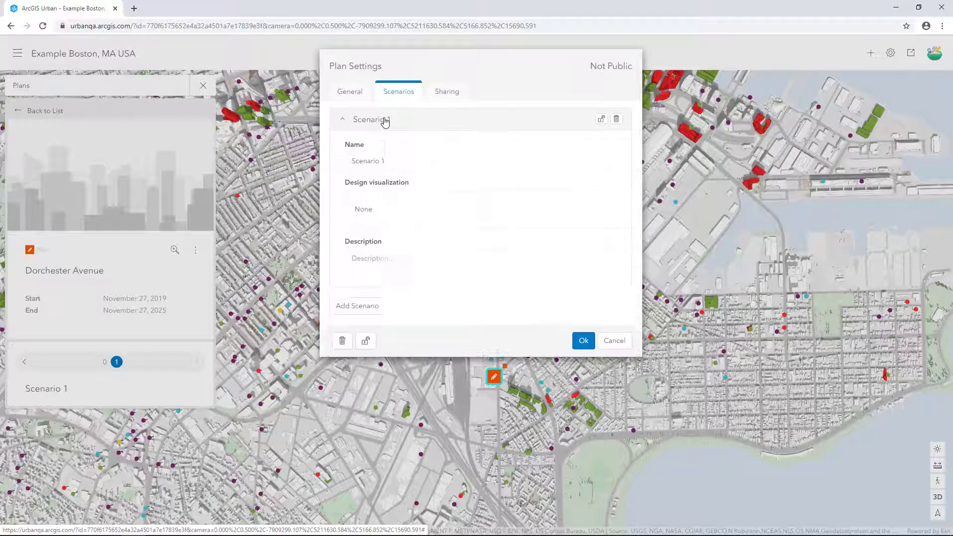
Rename the scenario to 'Scenario 1 - Business as Usual'.
left_click(481, 161)
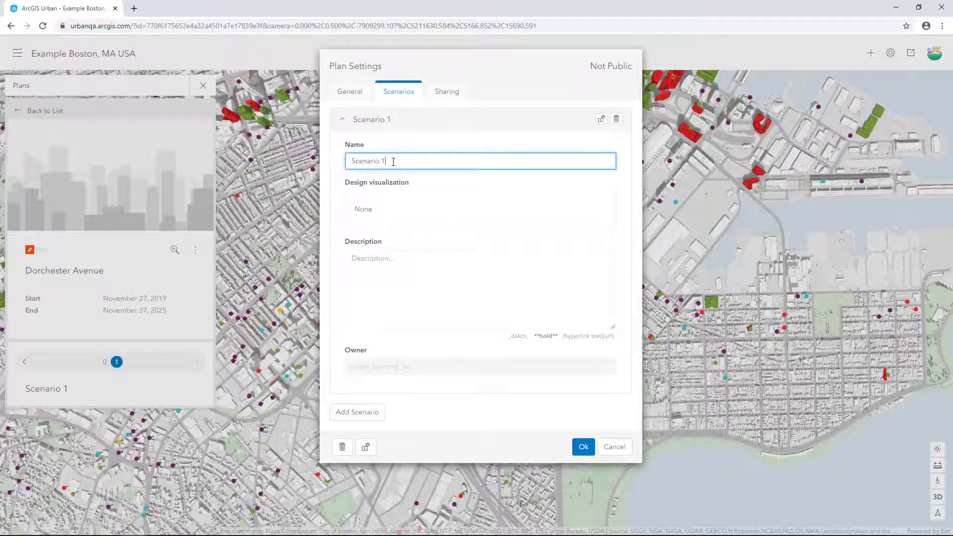
type("-")
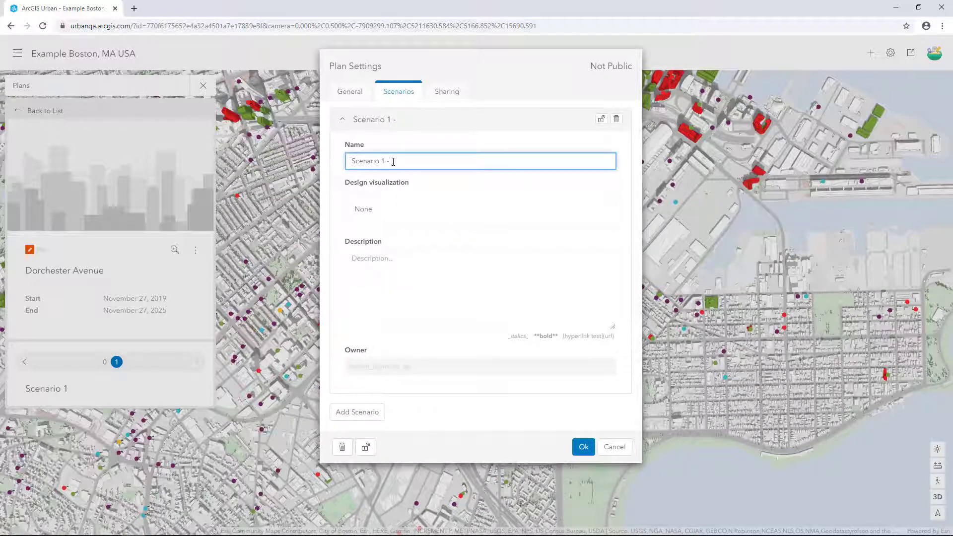
type("Business")
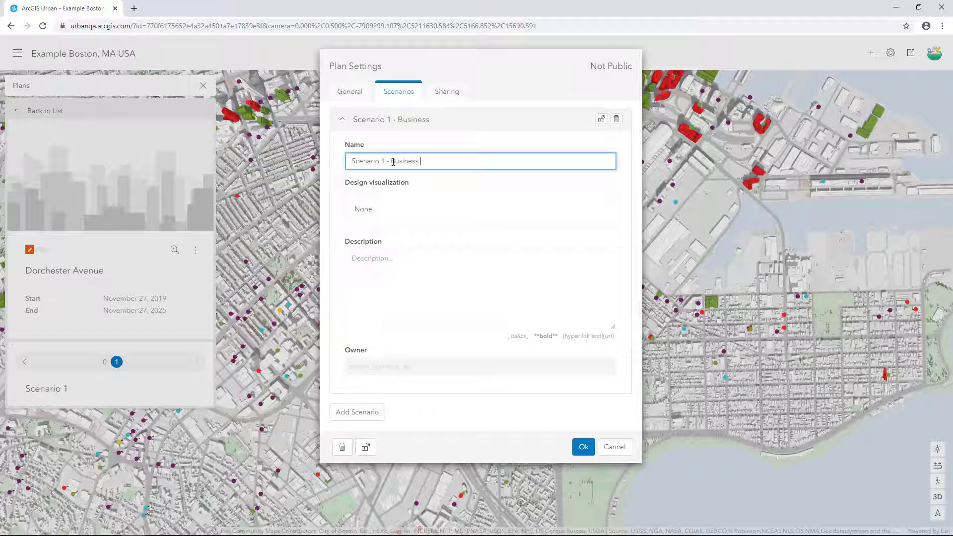
type("as Usual")
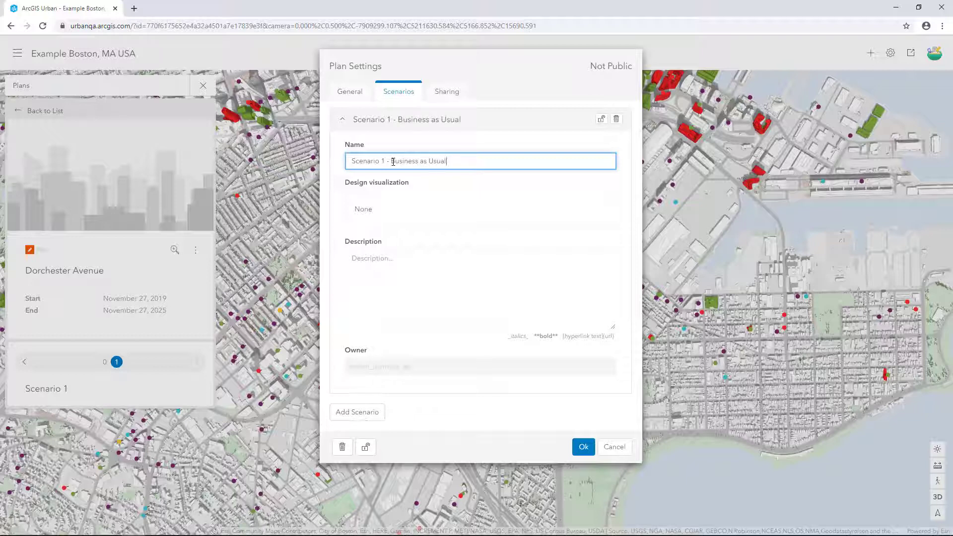
mouse_move(356, 411)
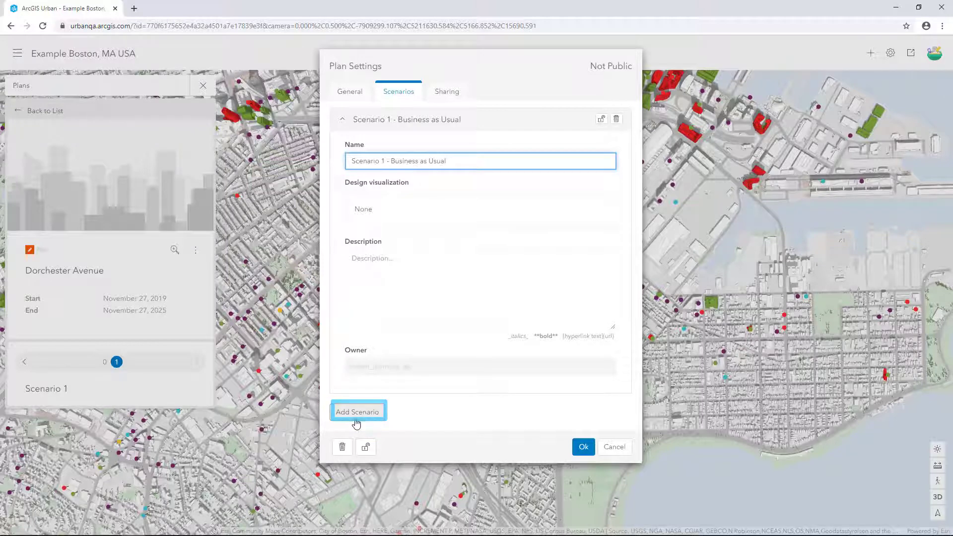
Add 'Scenario 2 - DOT Ave Zone Change' and save the plan settings.
left_click(357, 410)
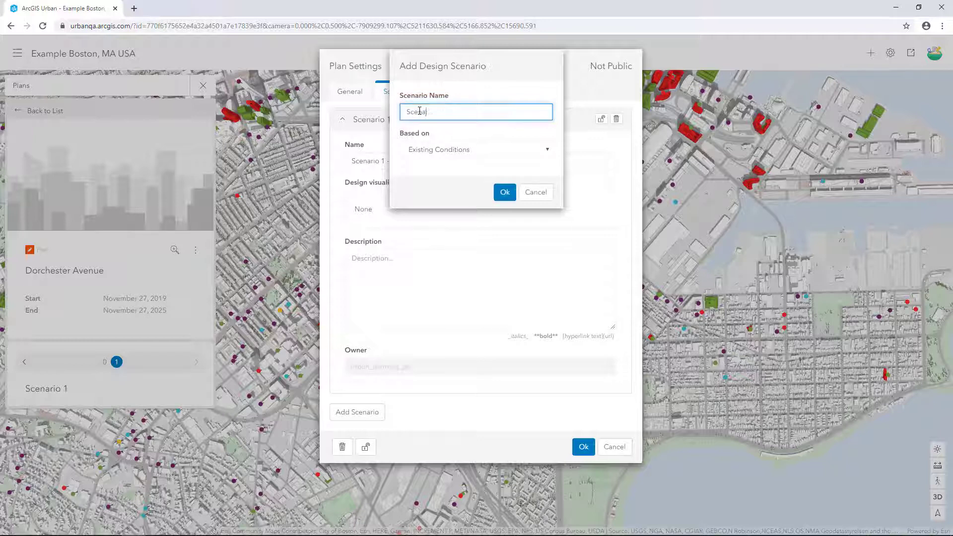
type("Scenario 2 - DOT A")
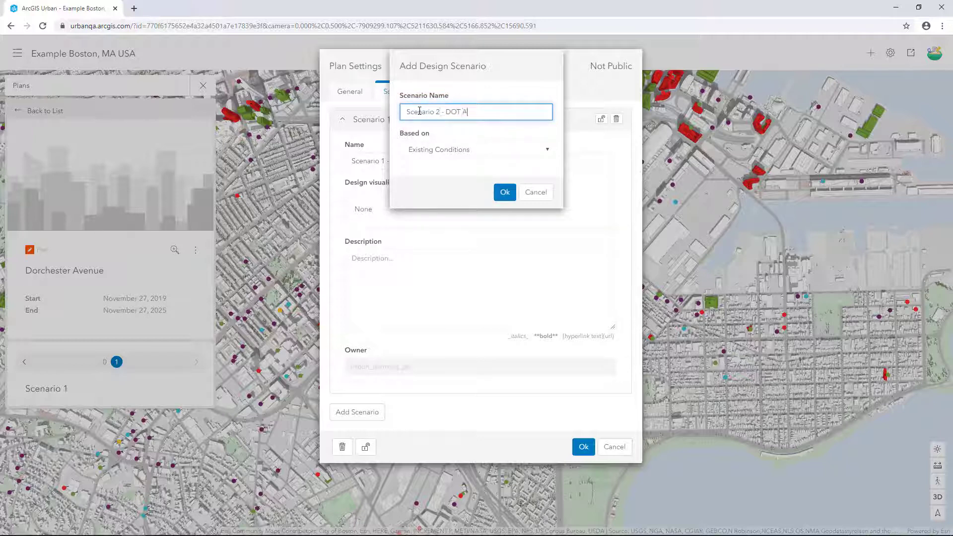
type("ve Zone C")
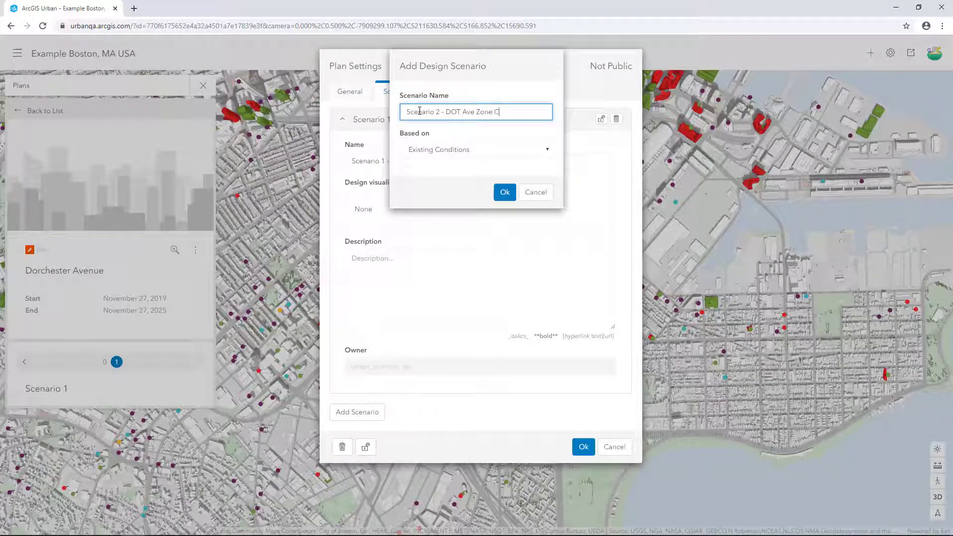
type("hange")
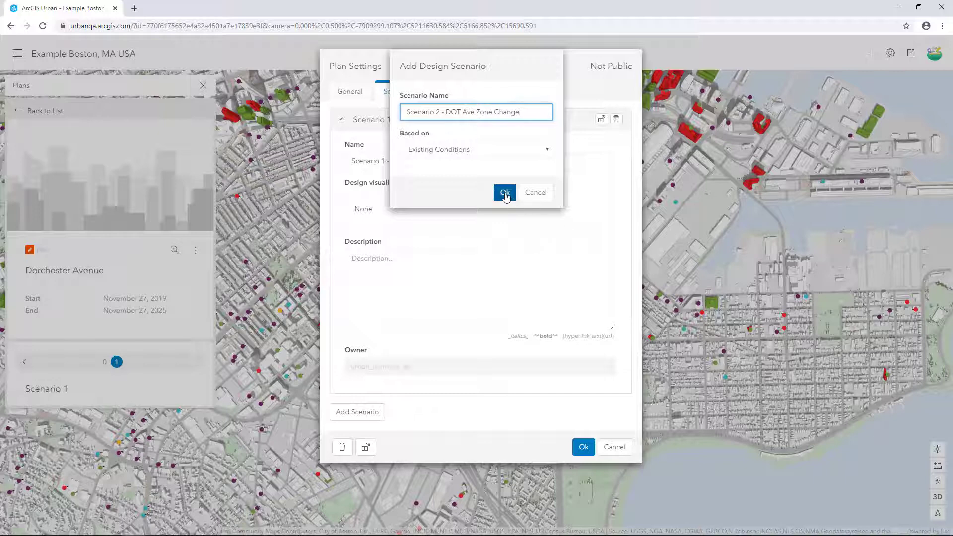
left_click(504, 191)
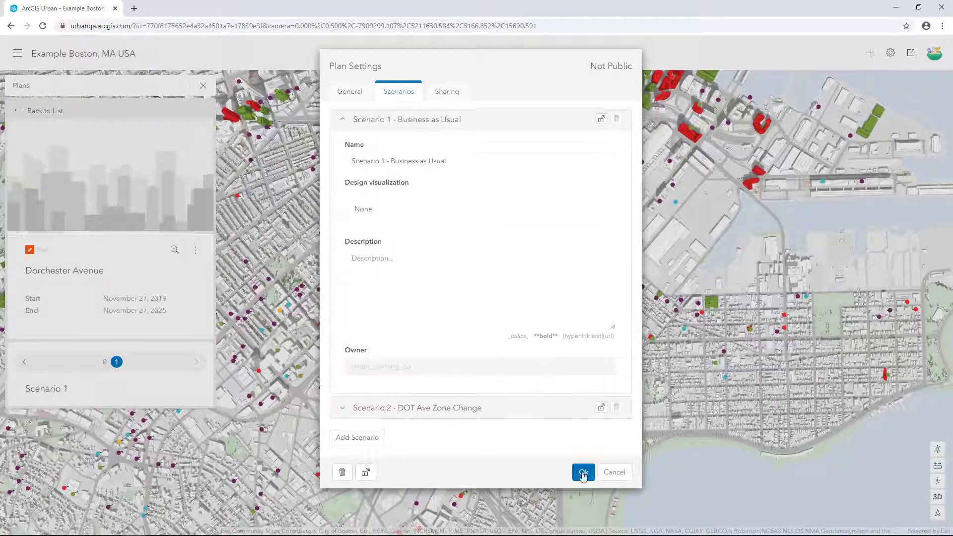
left_click(582, 472)
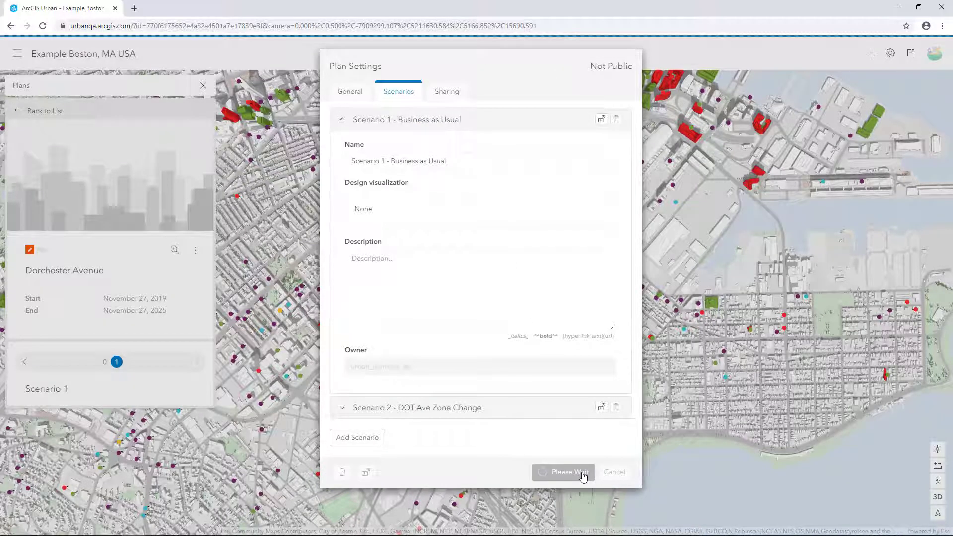
left_click(562, 472)
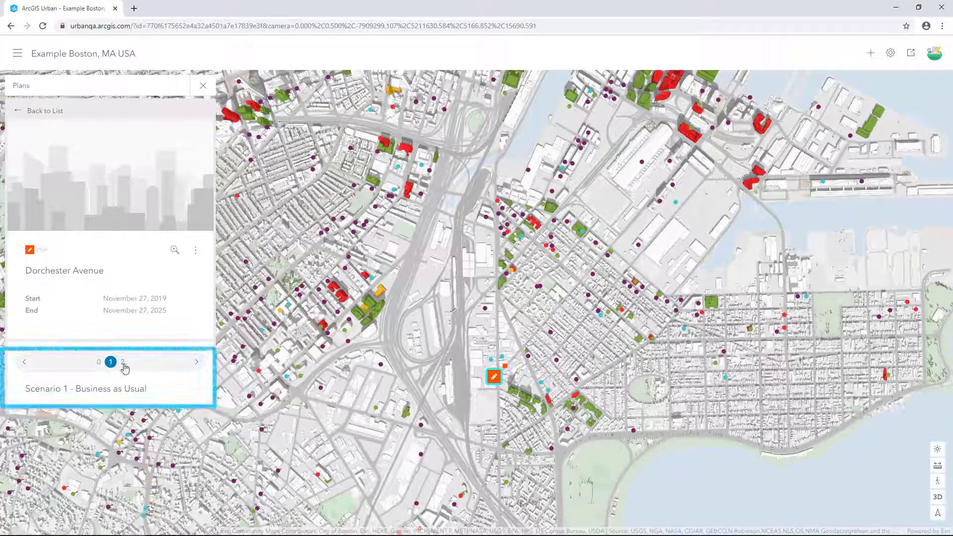
Open Dorchester Avenue for editing with zoning shown and Scenario 1 - Business as Usual active.
left_click(123, 362)
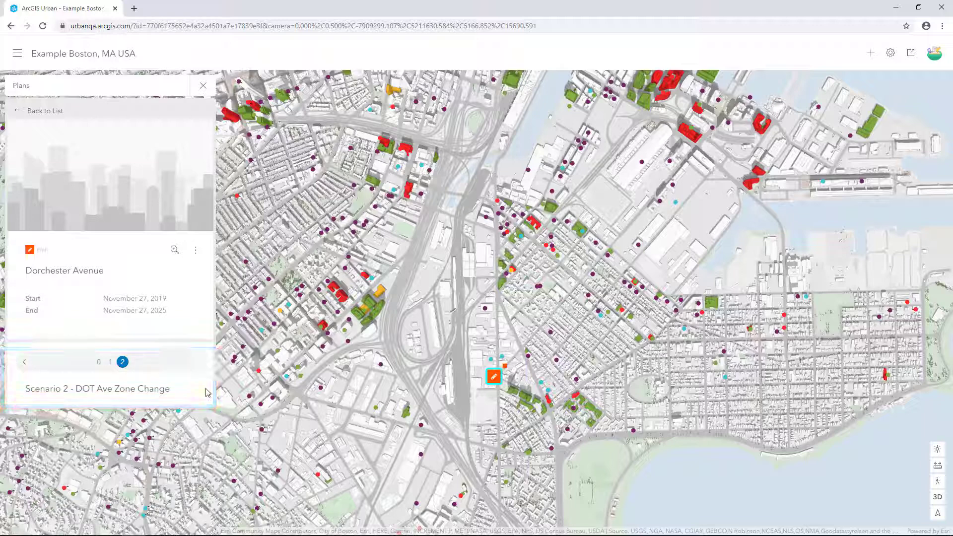
left_click(195, 250)
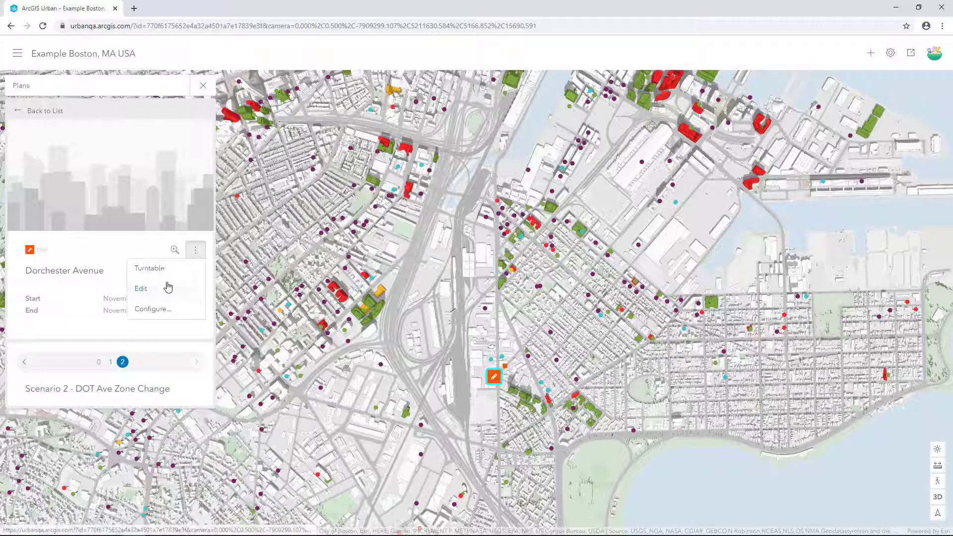
left_click(140, 289)
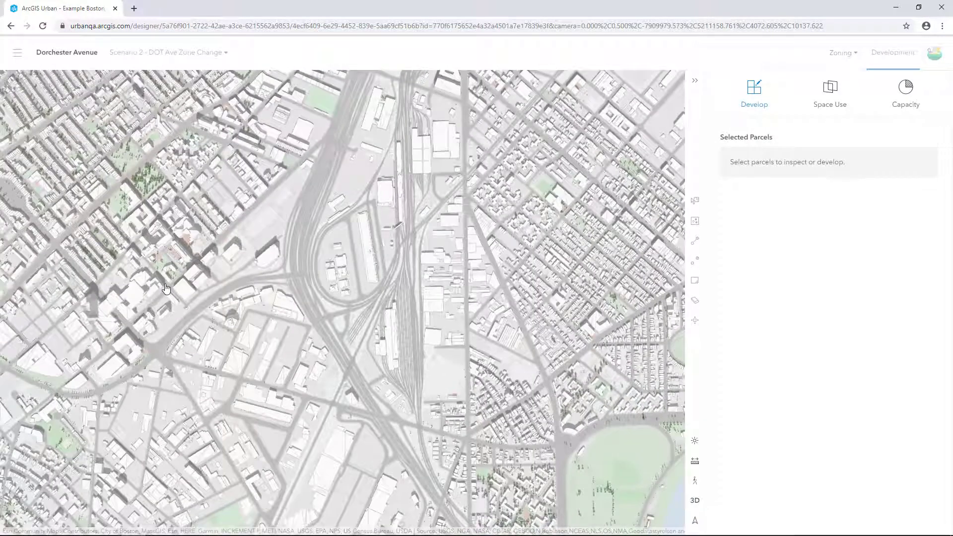
left_click(841, 53)
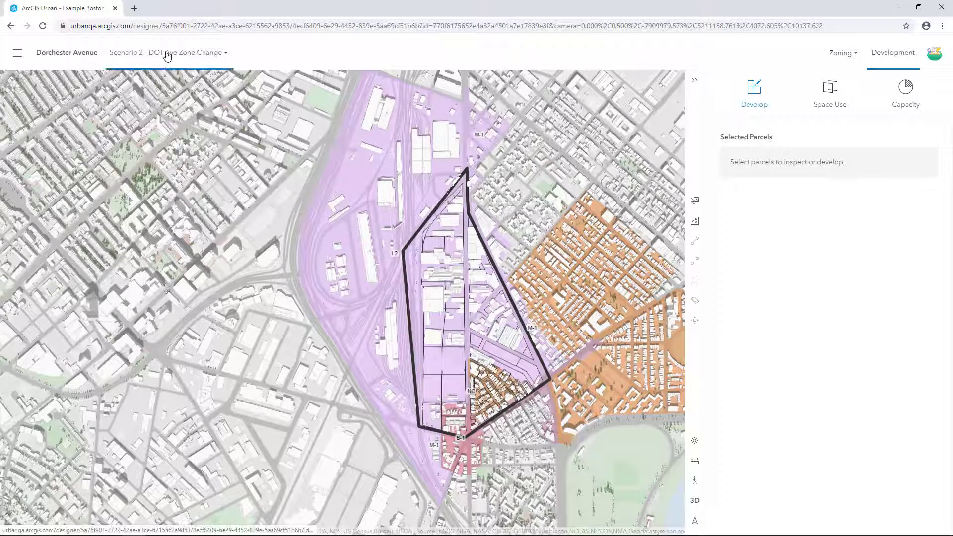
left_click(164, 52)
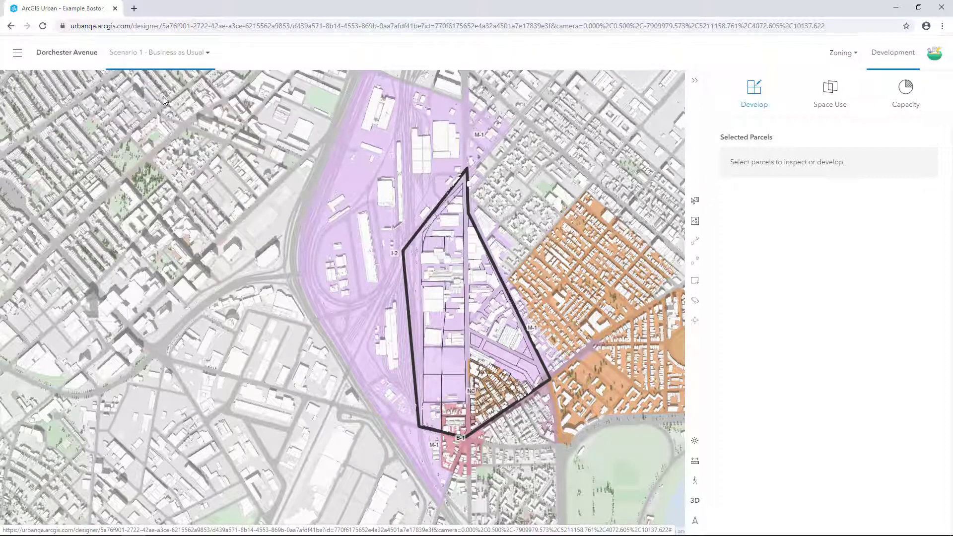
Hide the Existing buildings layer from the map layer options.
left_click(17, 53)
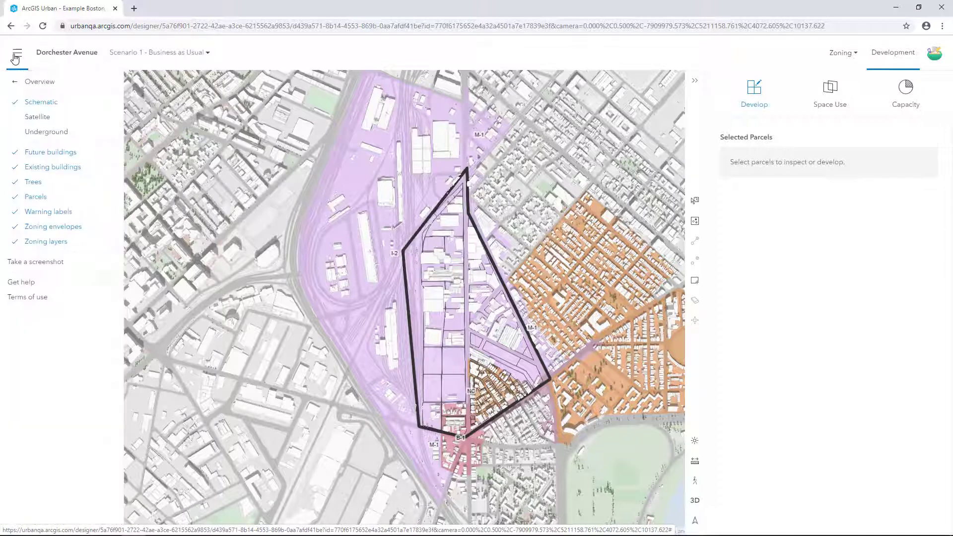
mouse_move(49, 169)
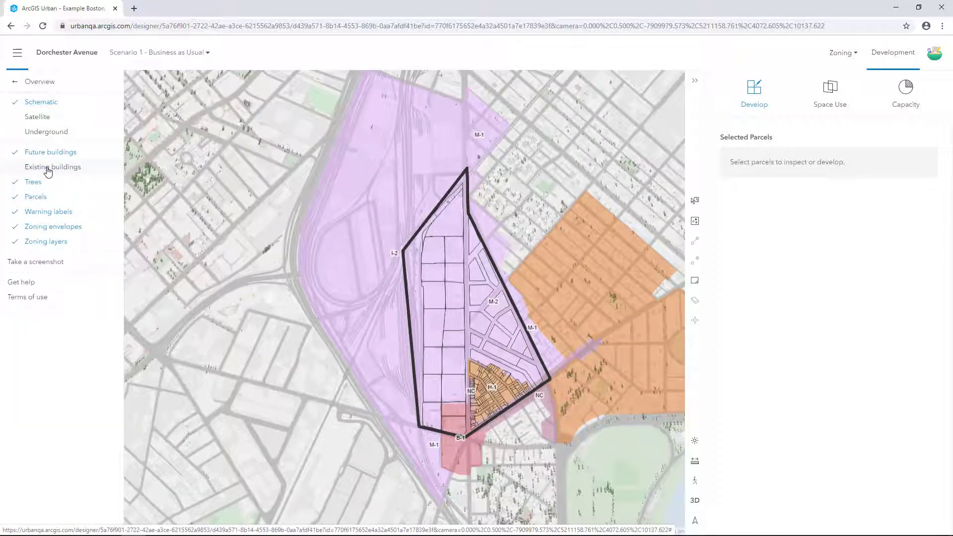
left_click(840, 53)
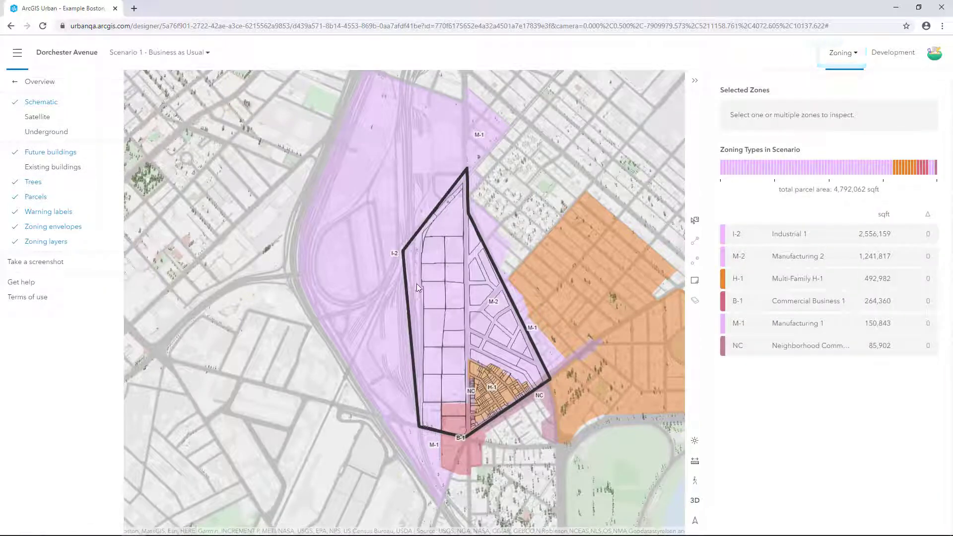
Select the large I-2 zone, review zoning types via Modify and keep it Industrial 1.
left_click(364, 244)
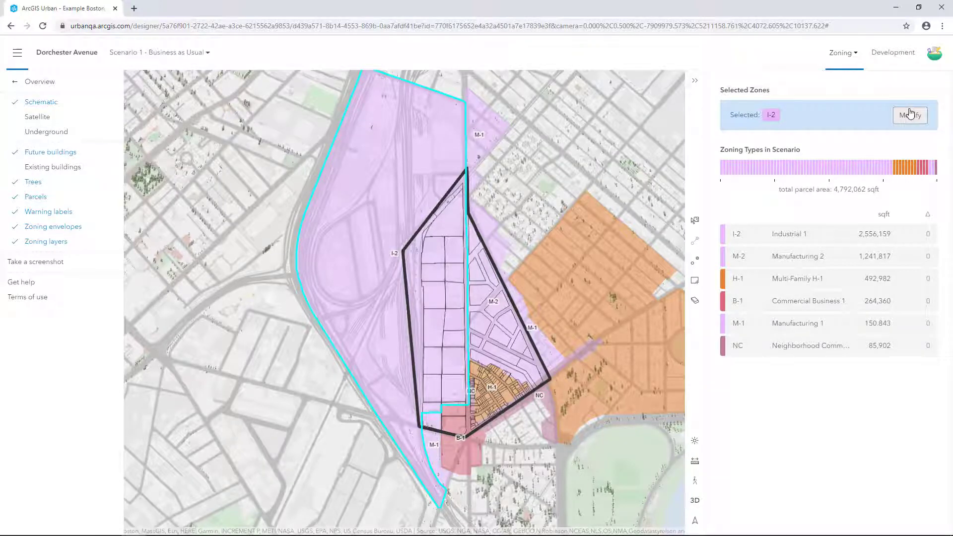
left_click(909, 115)
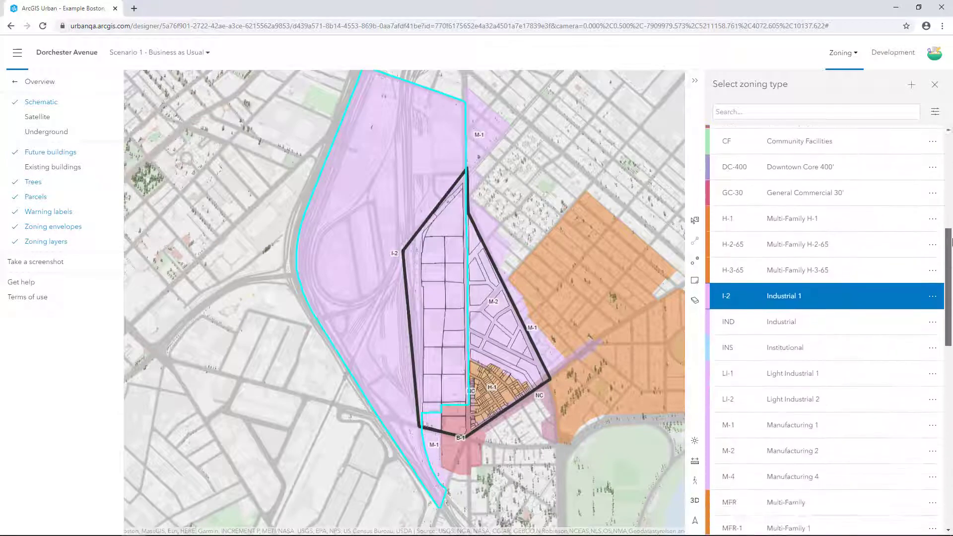
scroll("down", 3)
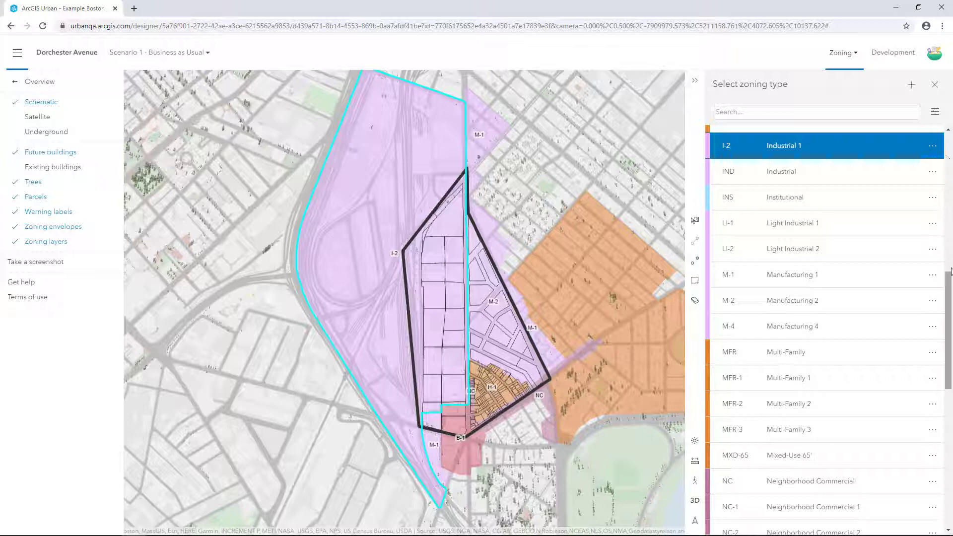
left_click(17, 52)
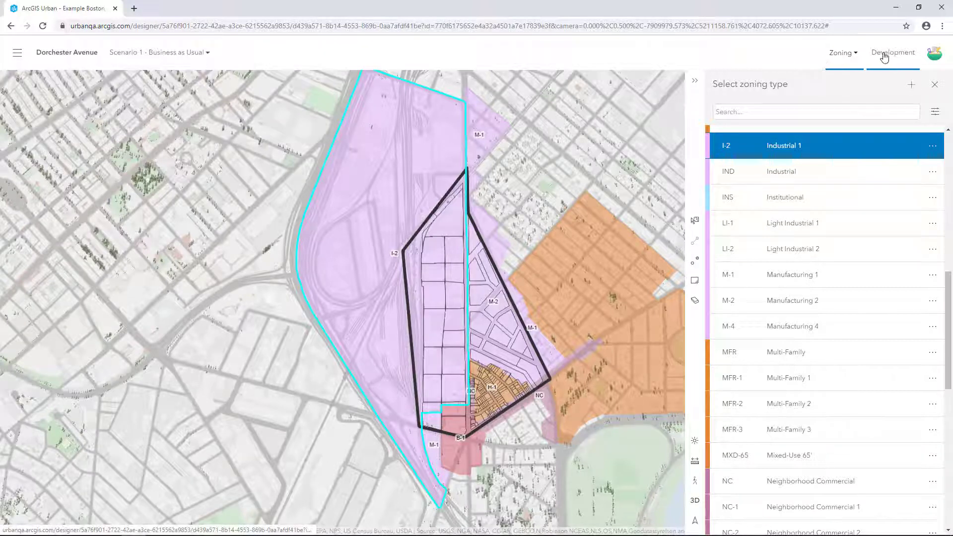
Build Low-Rise Residential on two selected I-2 parcels in Development.
left_click(892, 52)
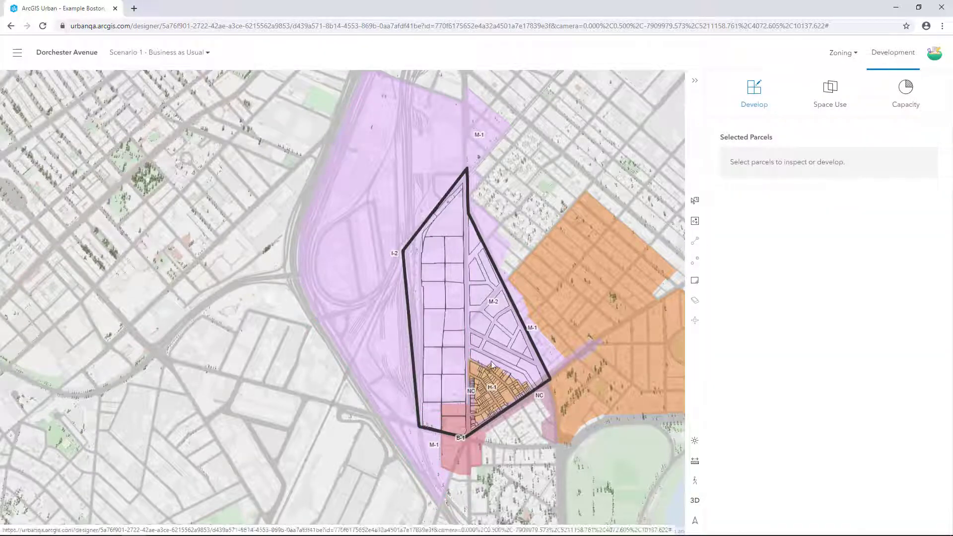
scroll("up", 3)
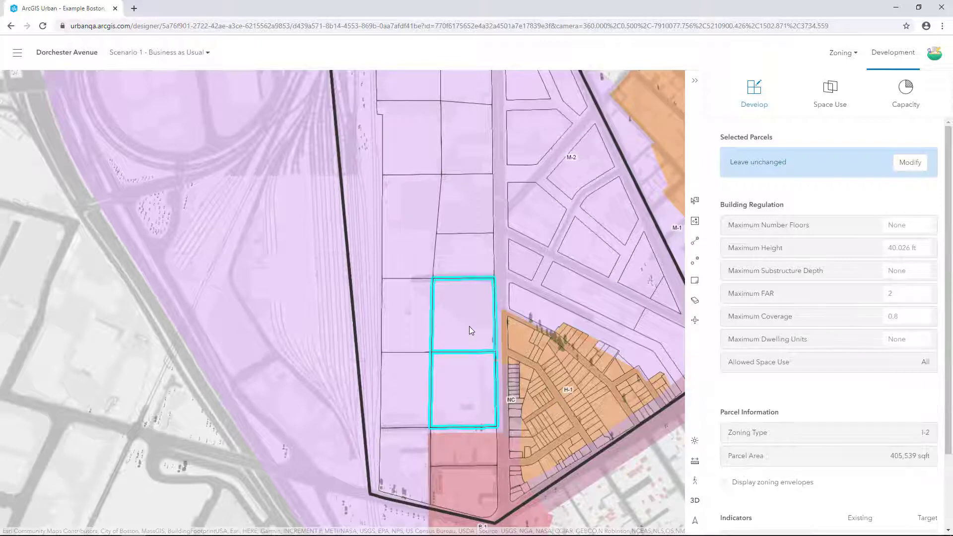
left_click(909, 161)
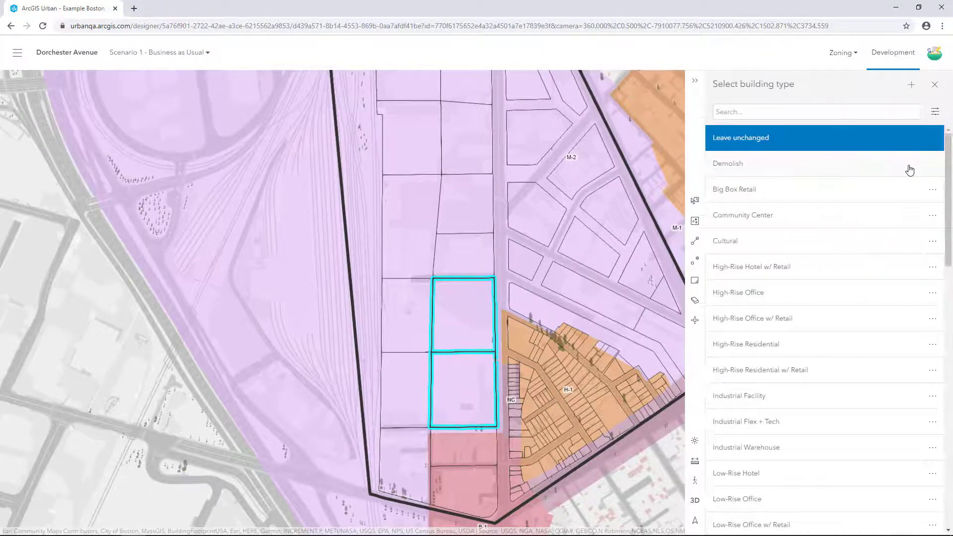
scroll("down", 3)
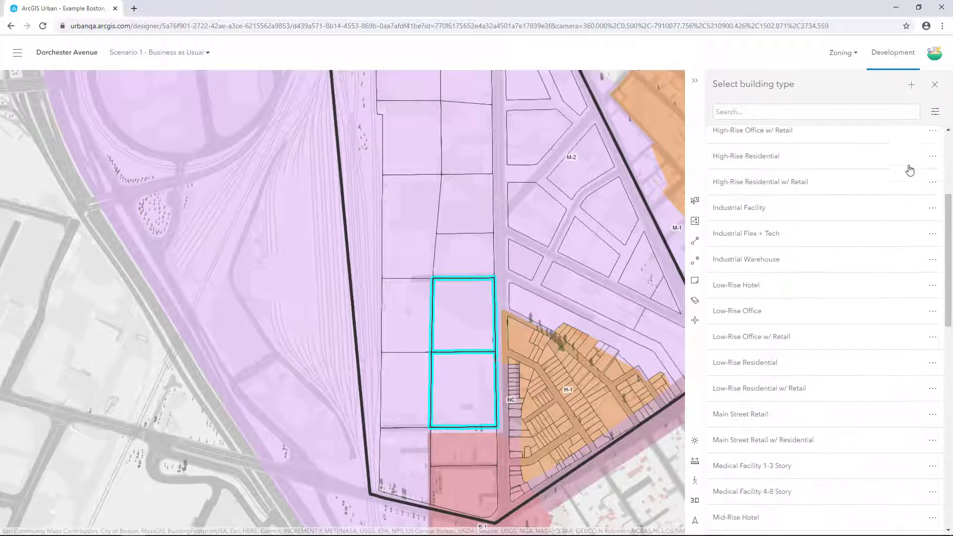
scroll("down", 3)
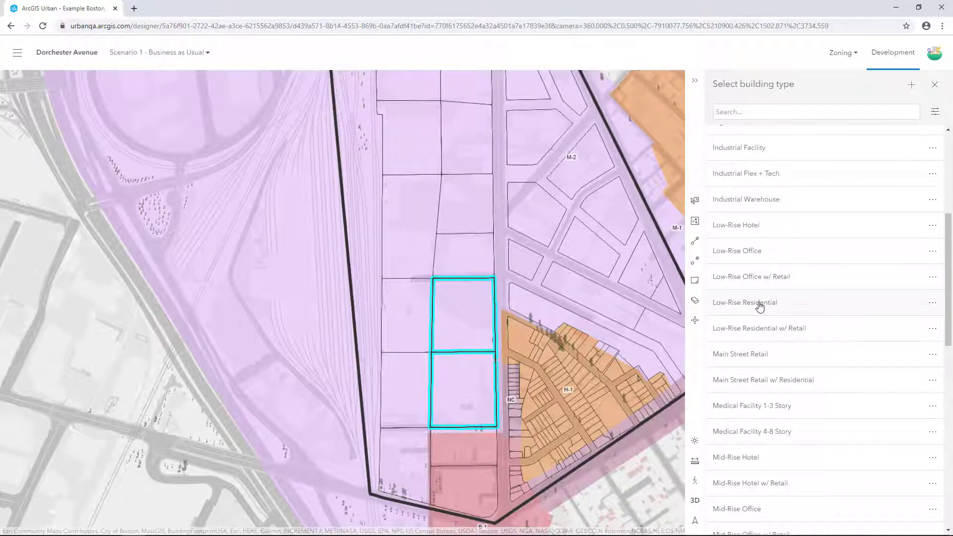
left_click(743, 301)
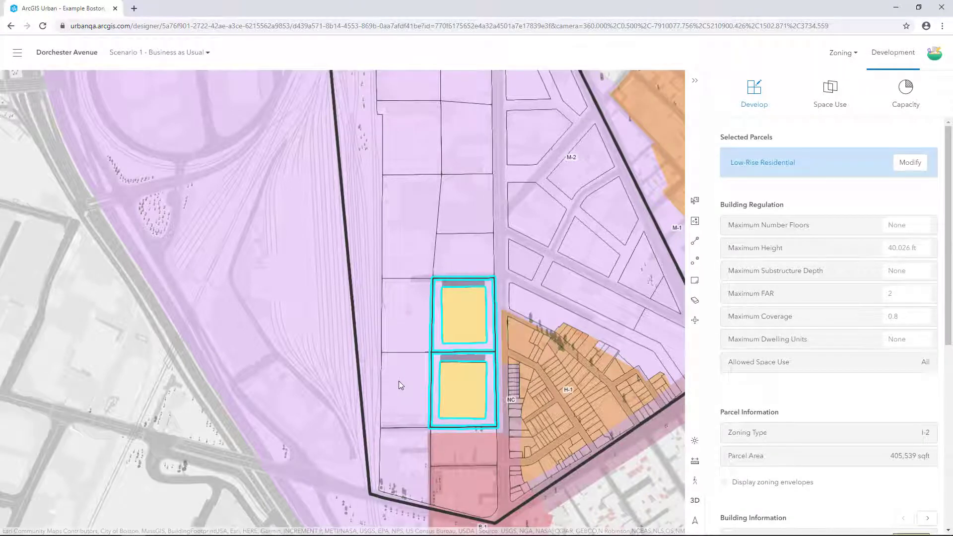
Build Industrial Facility on the two western parcels and clear the selection.
left_click(401, 389)
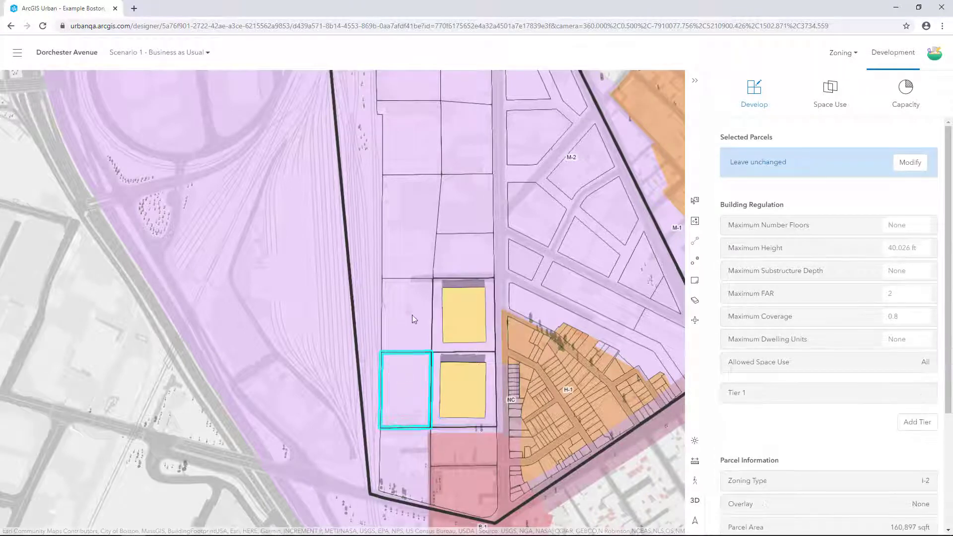
left_click(404, 310)
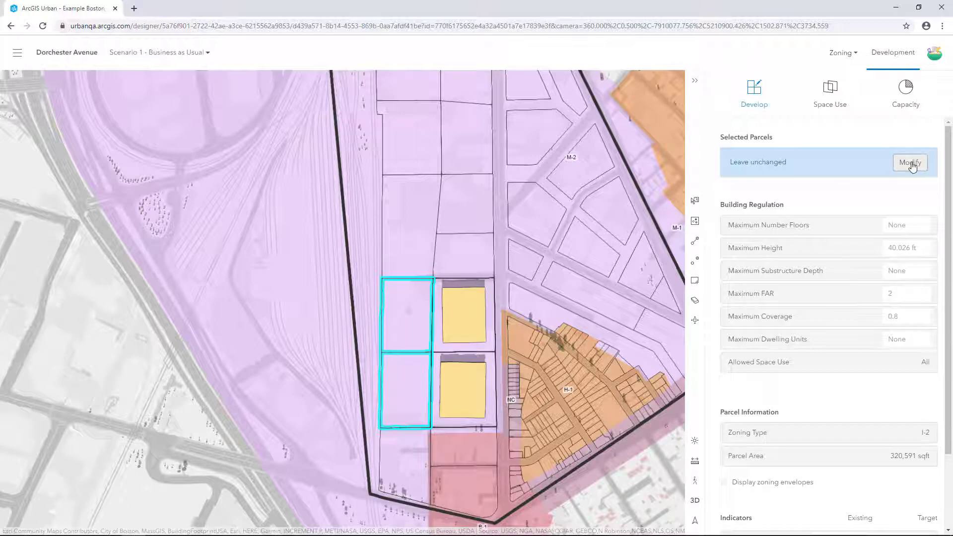
left_click(910, 162)
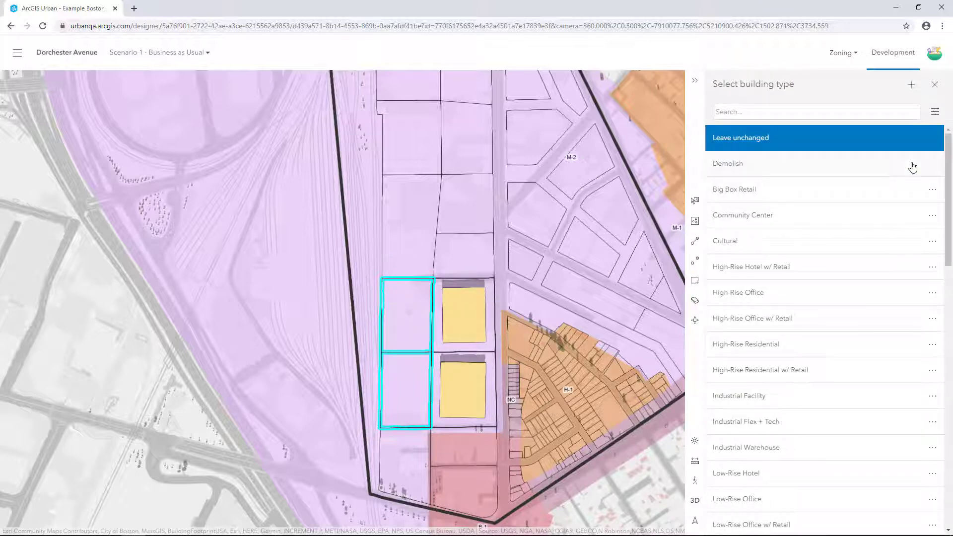
mouse_move(799, 408)
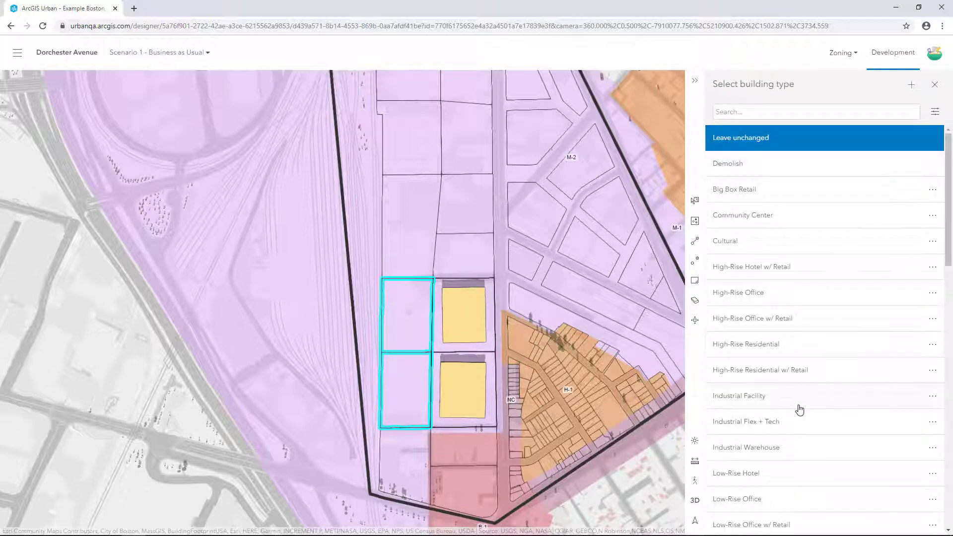
left_click(738, 395)
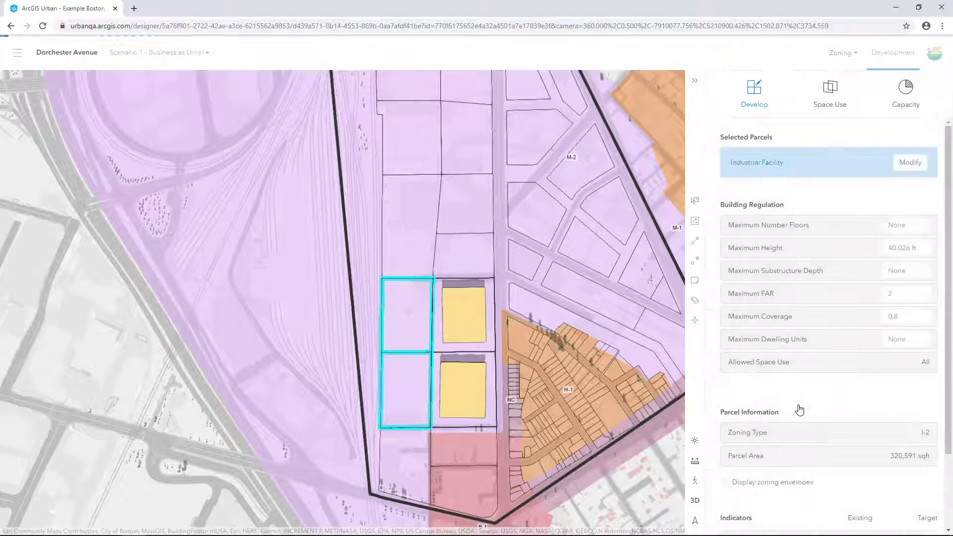
left_click(255, 388)
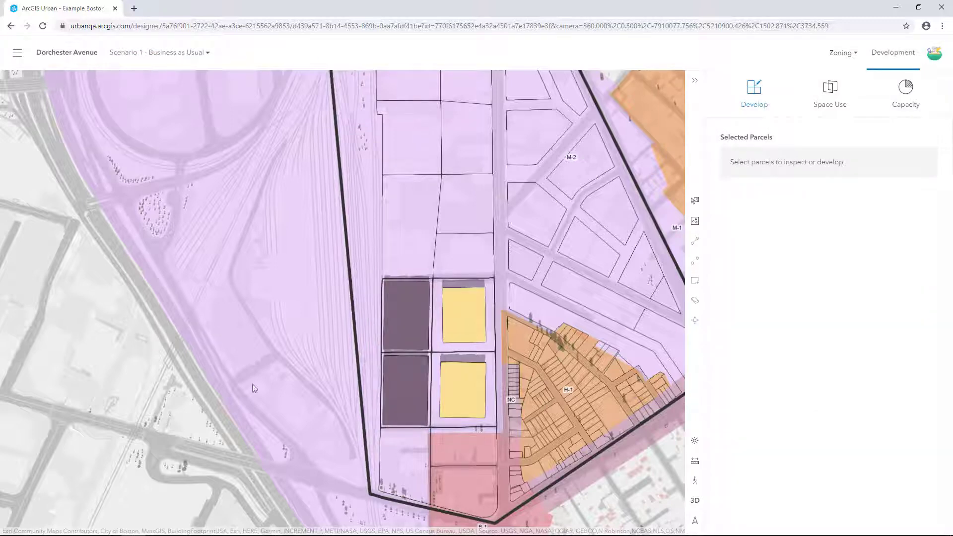
View the Capacity panel and switch to Scenario 2 - DOT Ave Zone Change.
left_click(905, 92)
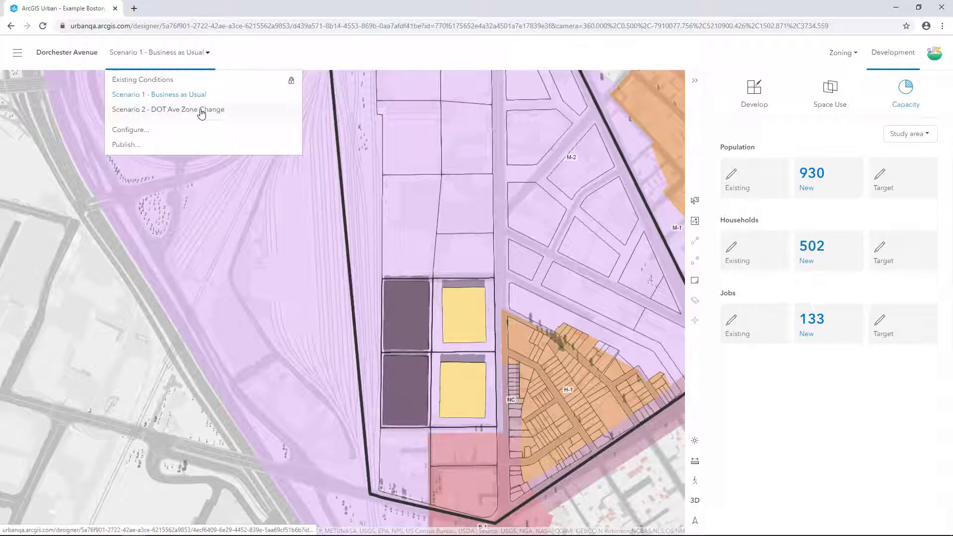
left_click(167, 109)
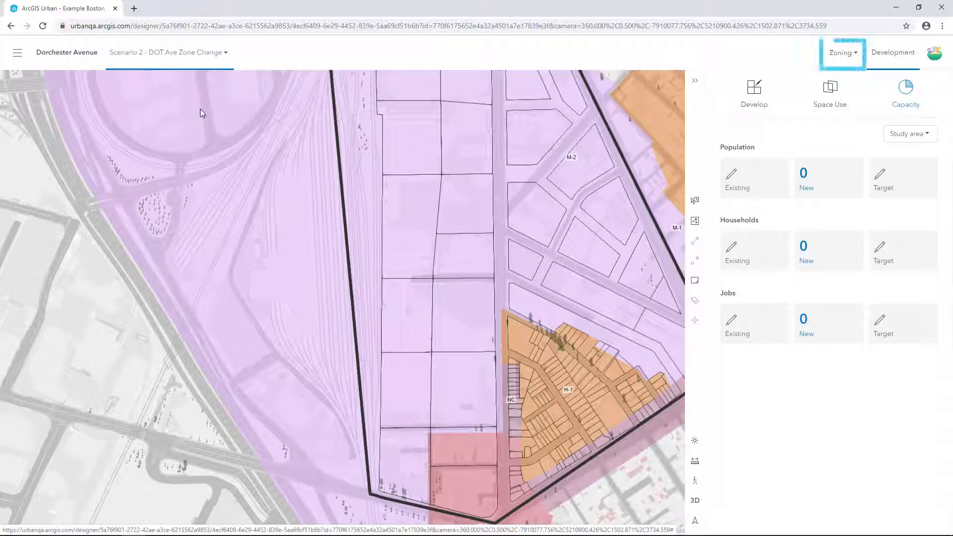
Change the selected I-2 zone to RMU-4 Residential Mixed-Use 4 and review its regulations.
left_click(841, 53)
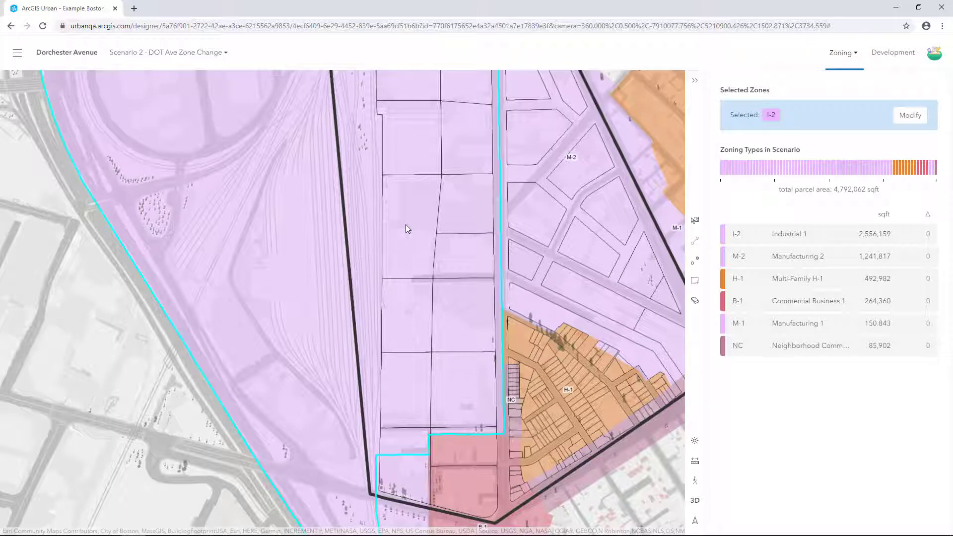
left_click(910, 115)
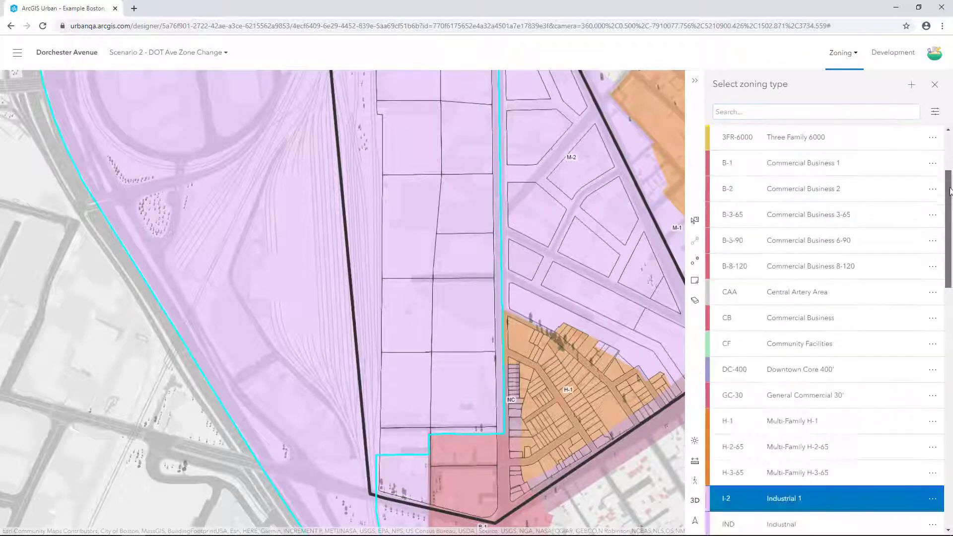
scroll("down", 3)
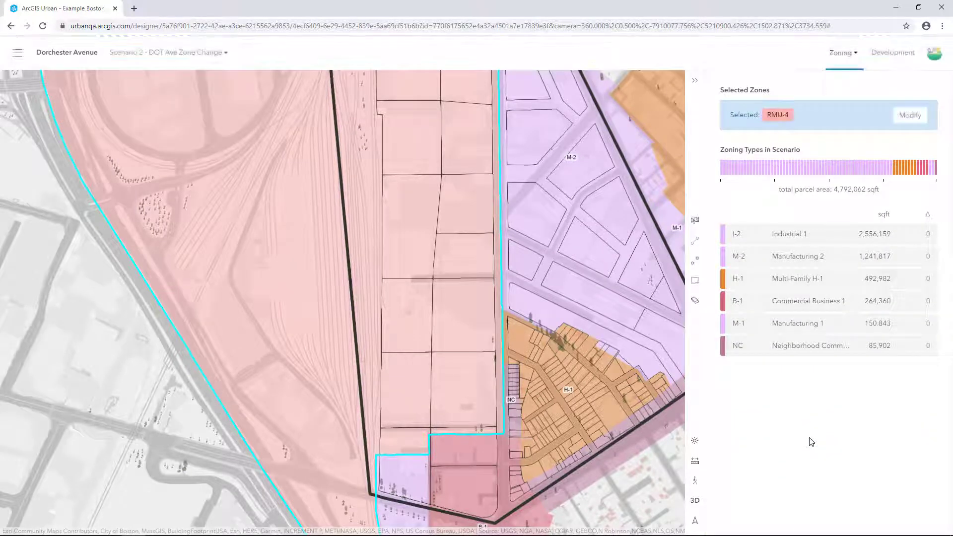
left_click(778, 115)
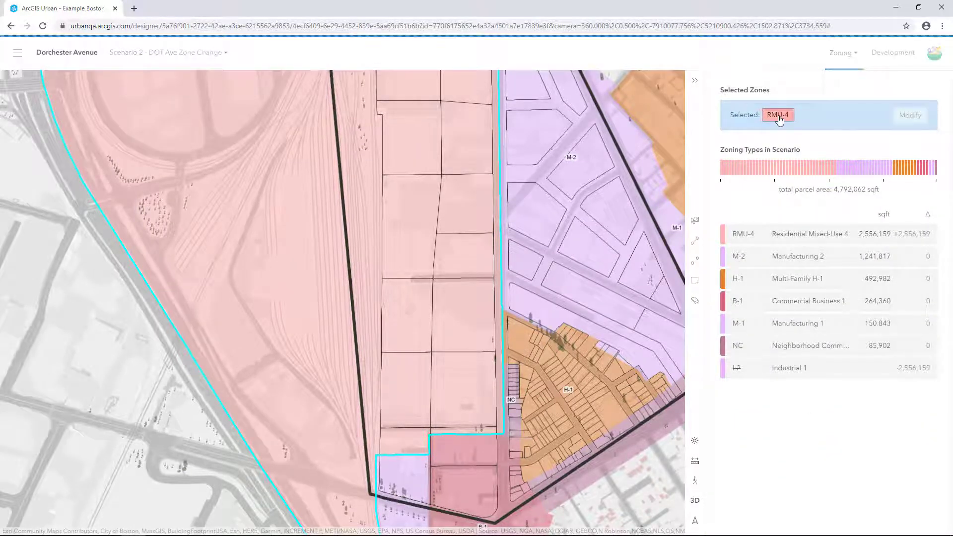
left_click(777, 116)
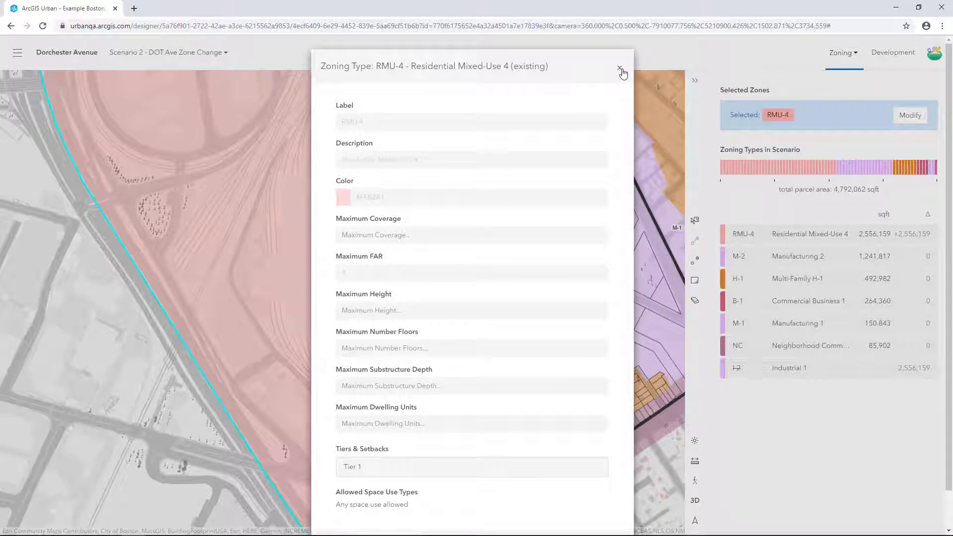
left_click(621, 70)
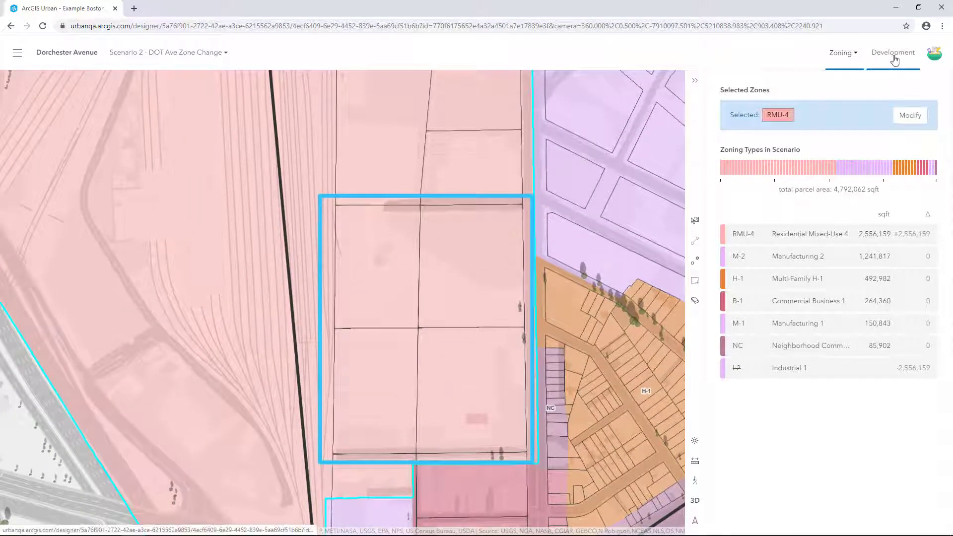
Split the first RMU-4 parcel in half lengthwise with a vertical cut in Development.
left_click(892, 52)
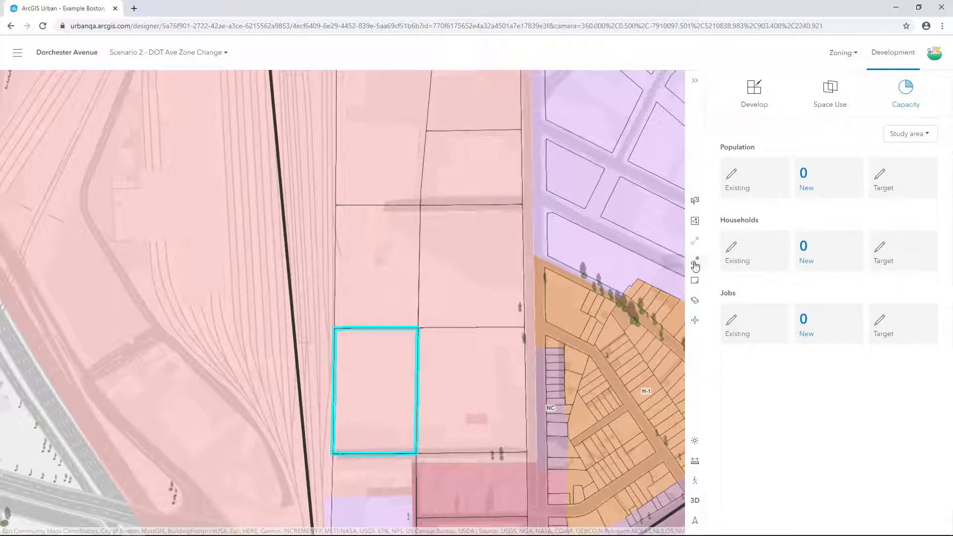
mouse_move(694, 266)
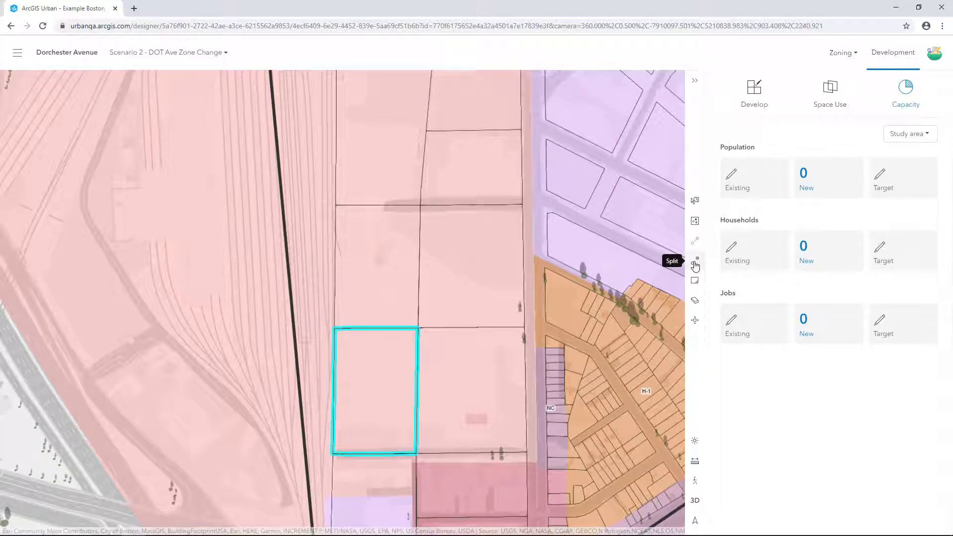
left_click(694, 260)
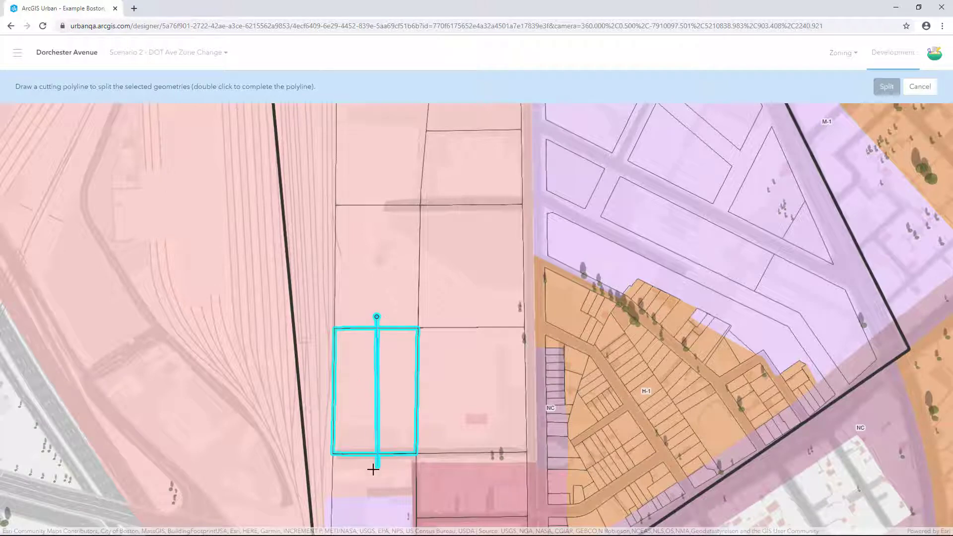
left_click(374, 469)
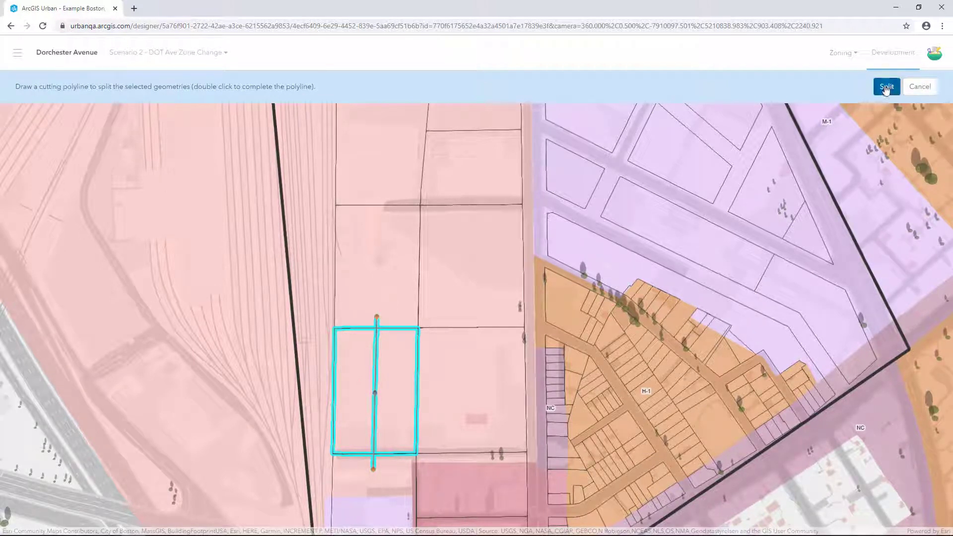
left_click(886, 86)
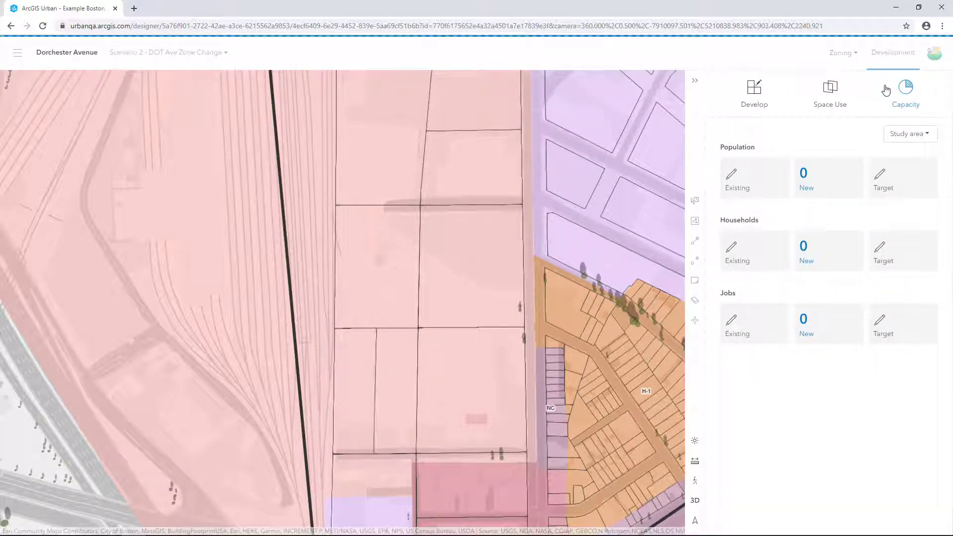
Split the adjoining parcel to the east in half crosswise with a horizontal cut.
left_click(375, 386)
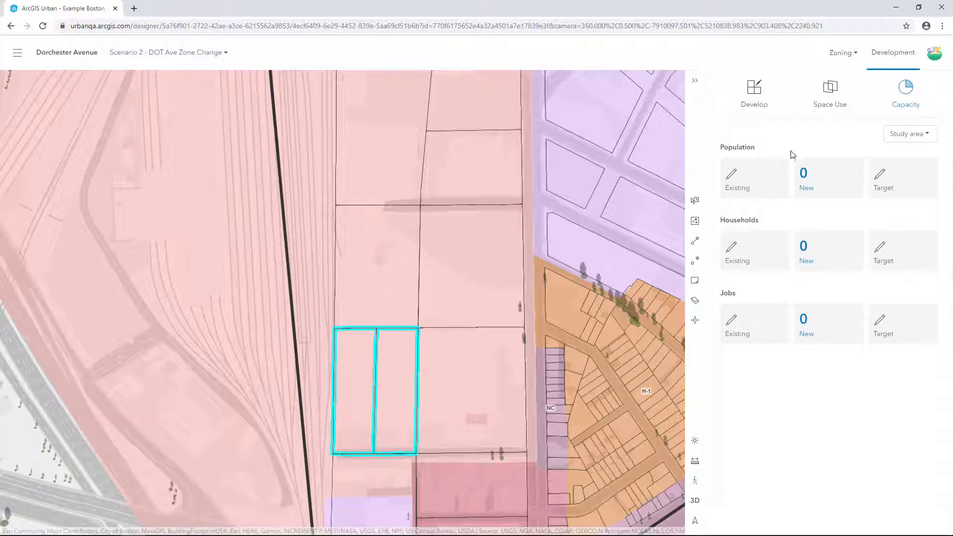
left_click(383, 252)
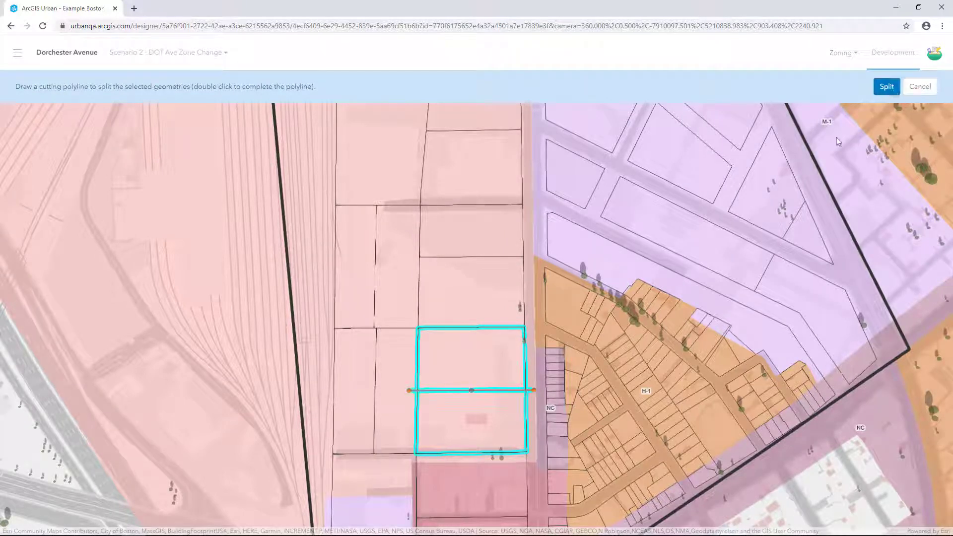
left_click(885, 85)
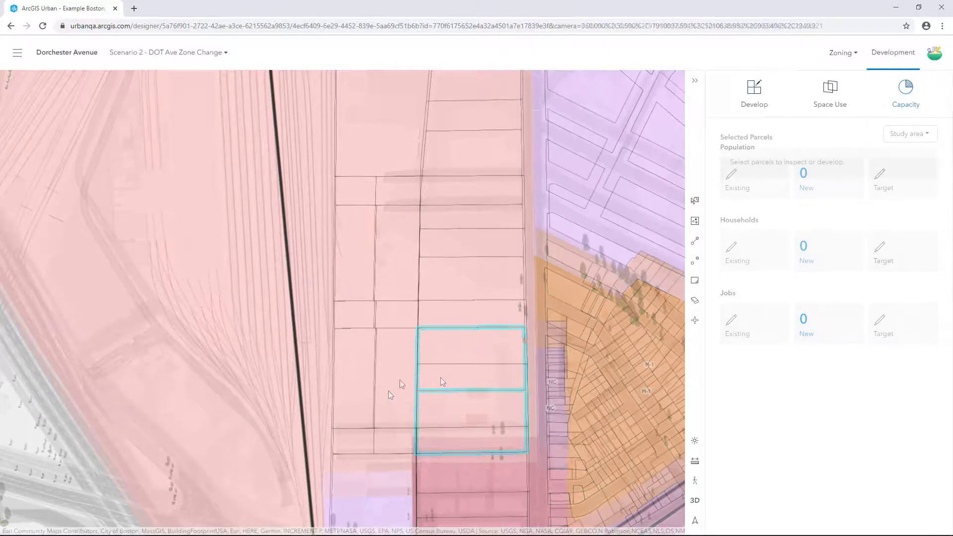
Build Low-Rise Office w/ Retail on the eastern half of the first split parcel.
left_click(392, 365)
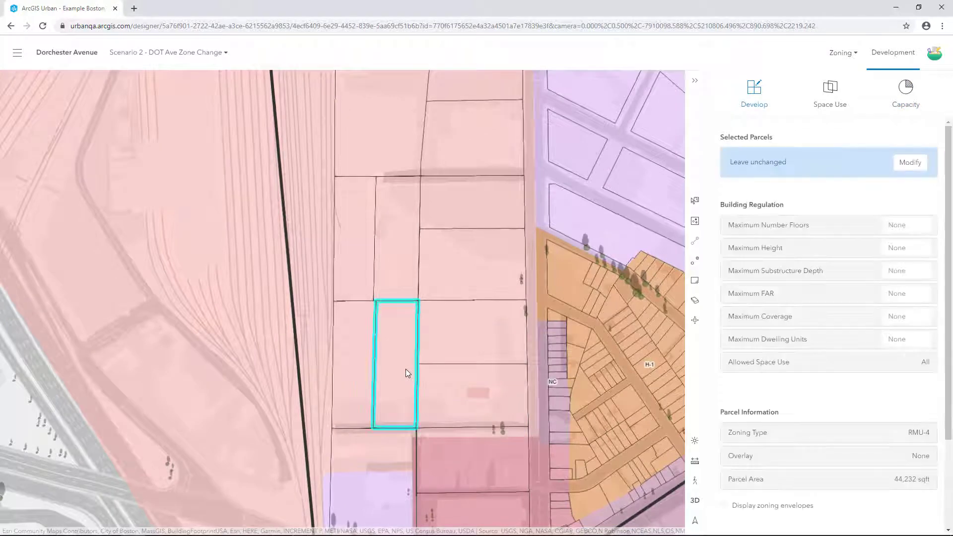
left_click(909, 162)
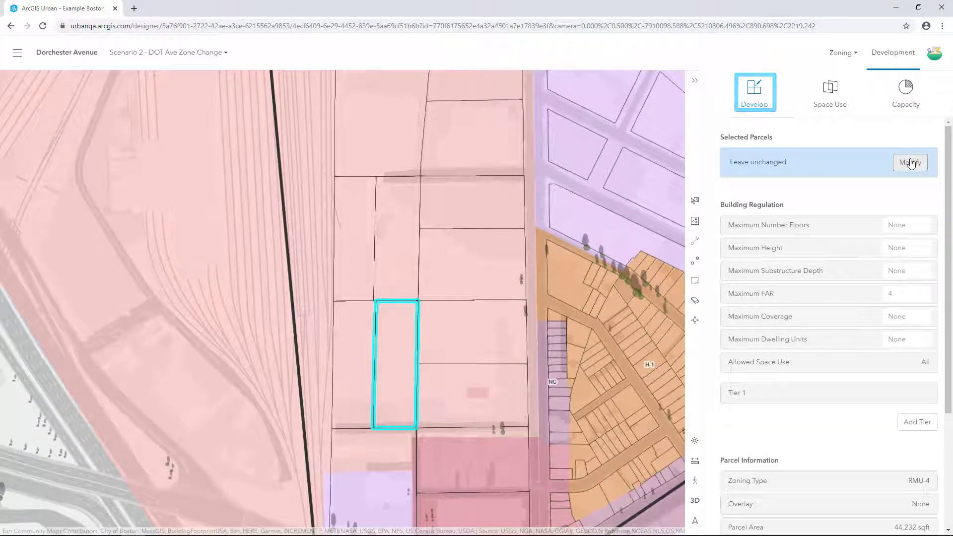
left_click(910, 162)
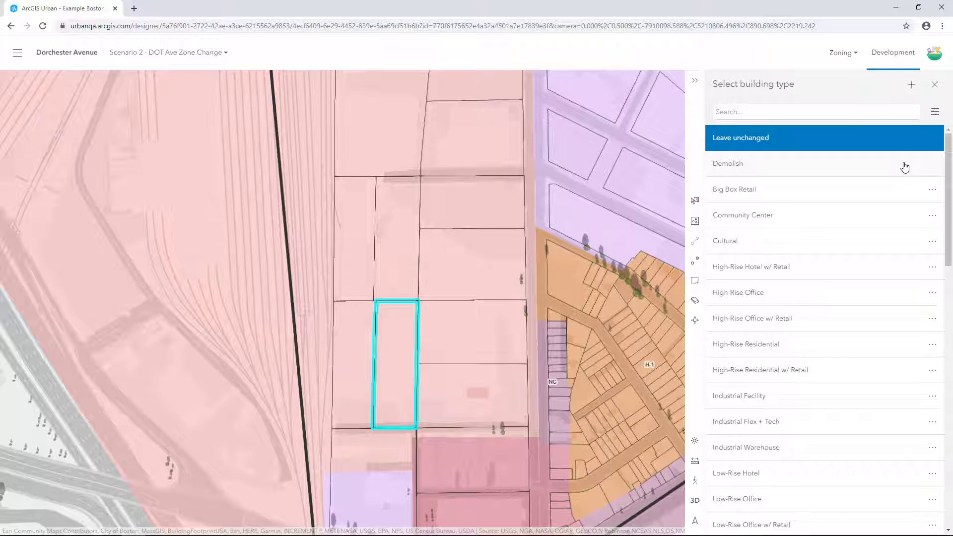
mouse_move(804, 528)
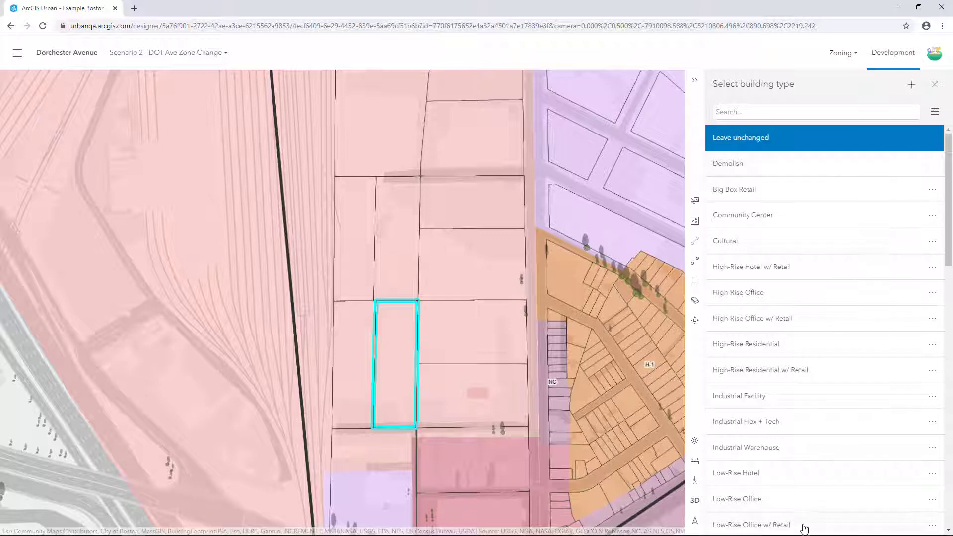
left_click(751, 524)
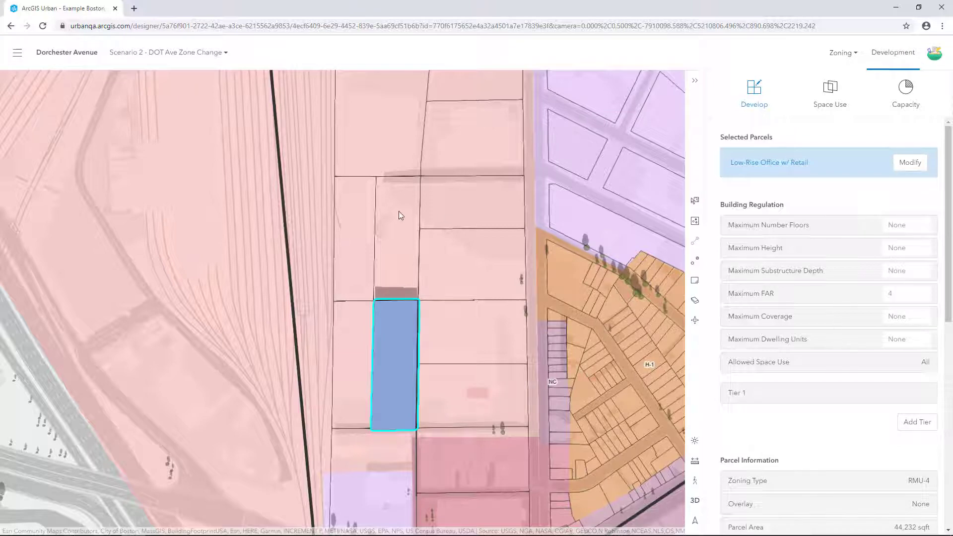
Assign a building type to the narrow parcel just to the north via Develop > Modify.
left_click(395, 232)
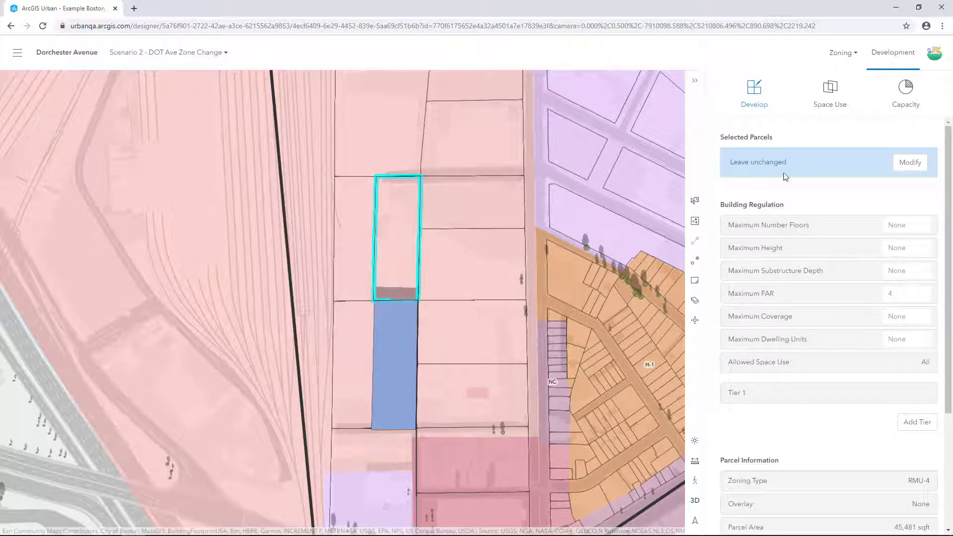
left_click(910, 162)
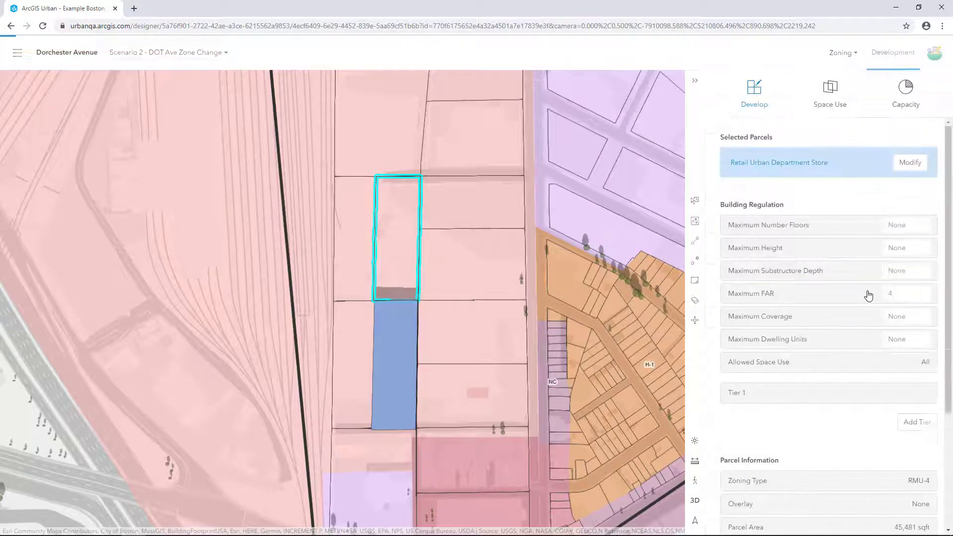
left_click(910, 162)
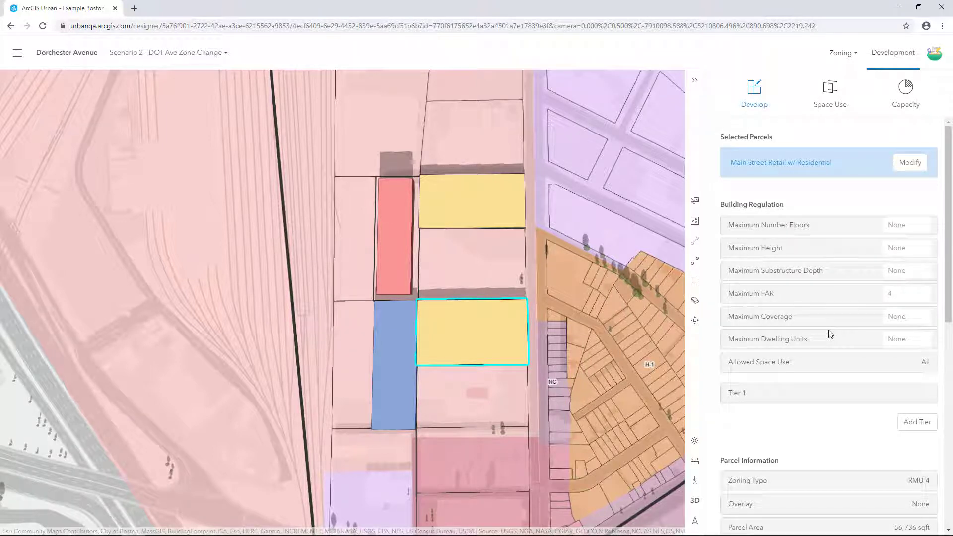
Review Scenario 2's capacity totals, then switch to Scenario 1 - Business as Usual showing 1,726 new jobs.
left_click(905, 92)
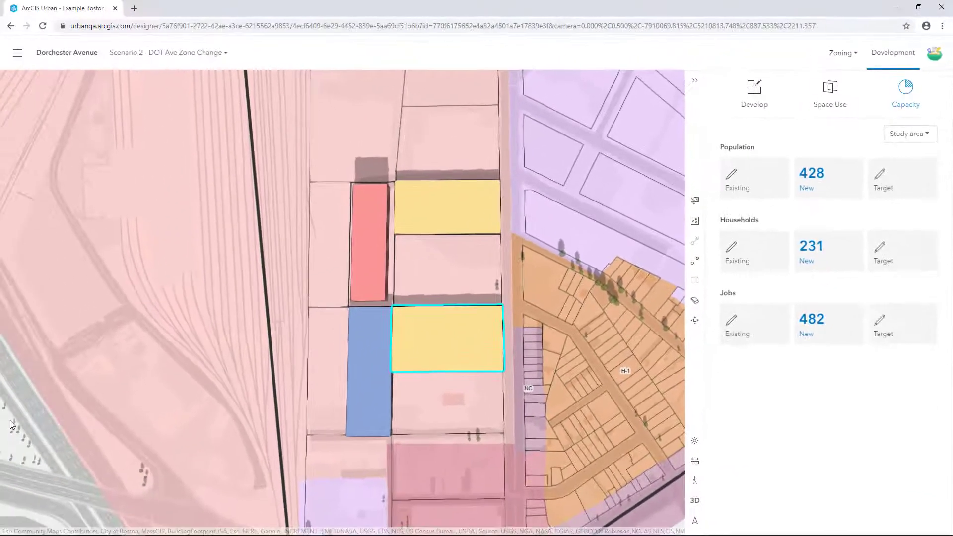
left_click(167, 52)
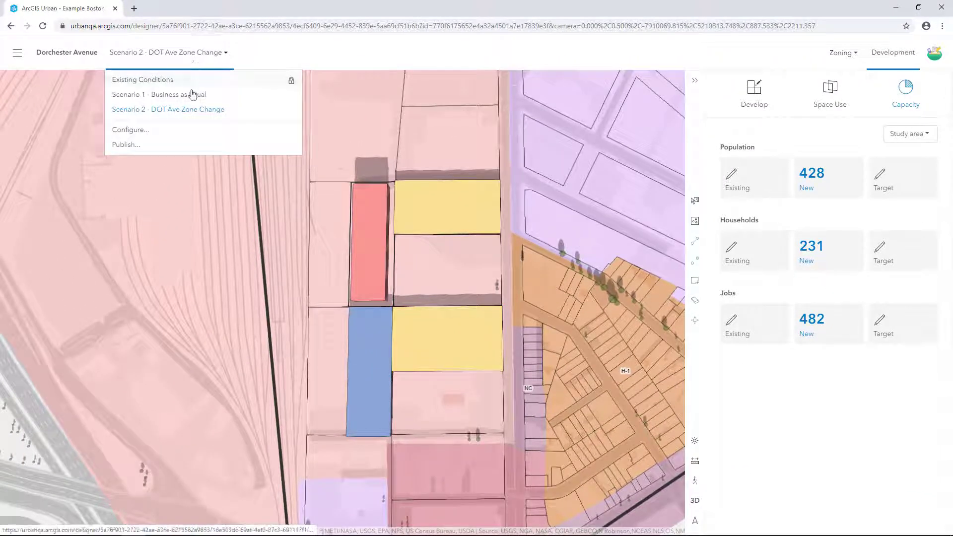
left_click(158, 94)
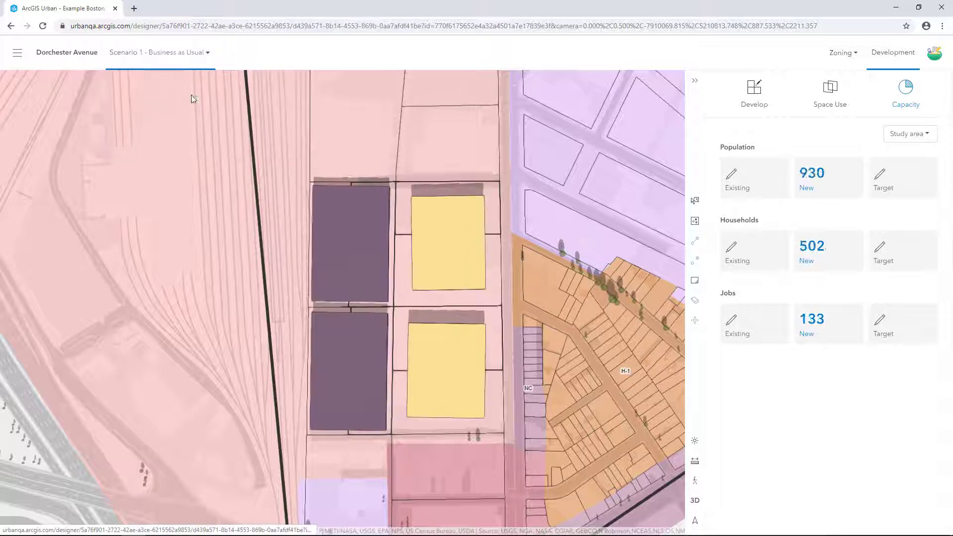
left_click(694, 499)
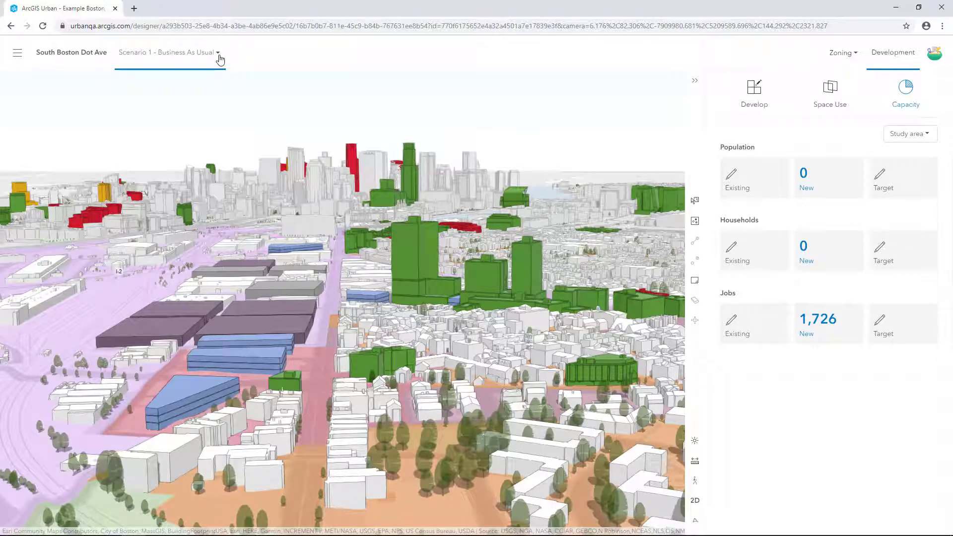
Switch to Scenario 2 - Proposed Zone Change to view its mixed-use towers in 3D.
left_click(169, 53)
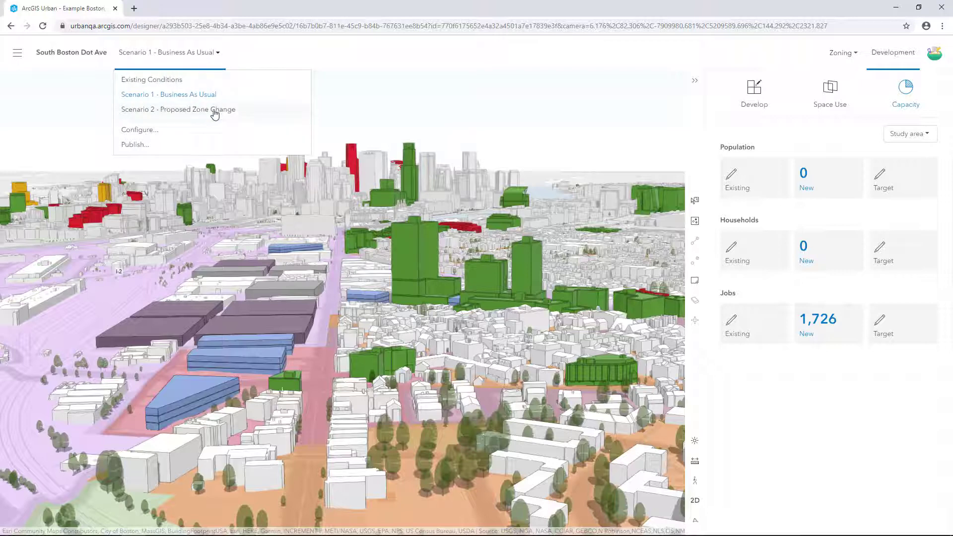
left_click(177, 109)
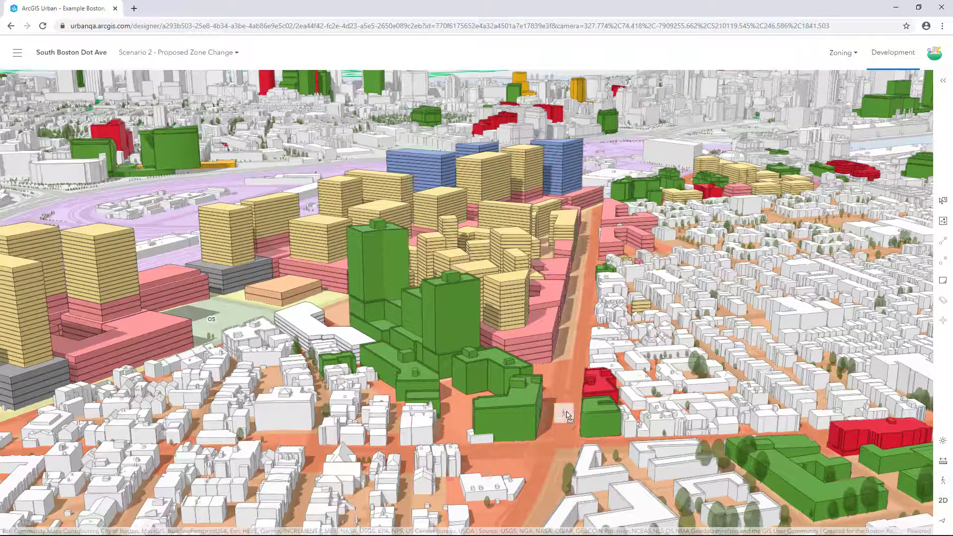
mouse_move(559, 452)
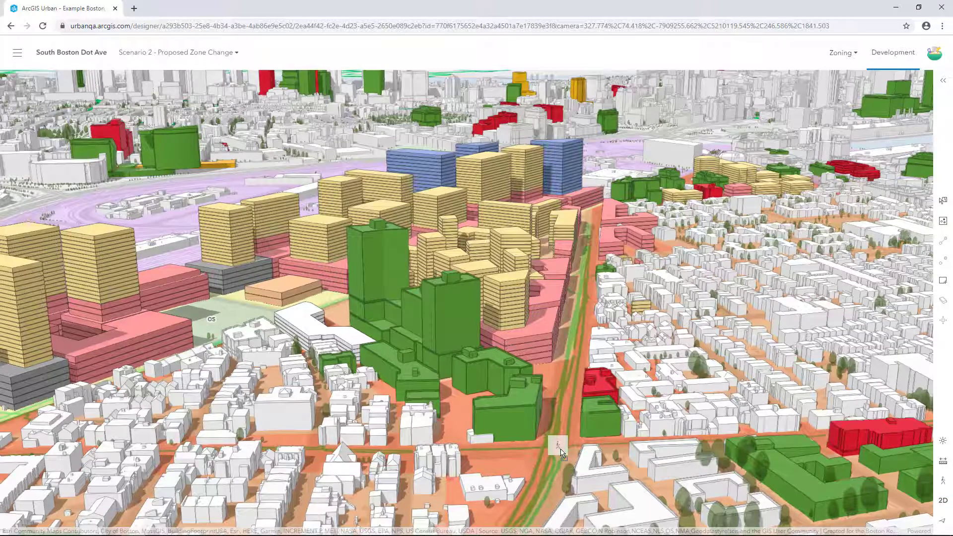